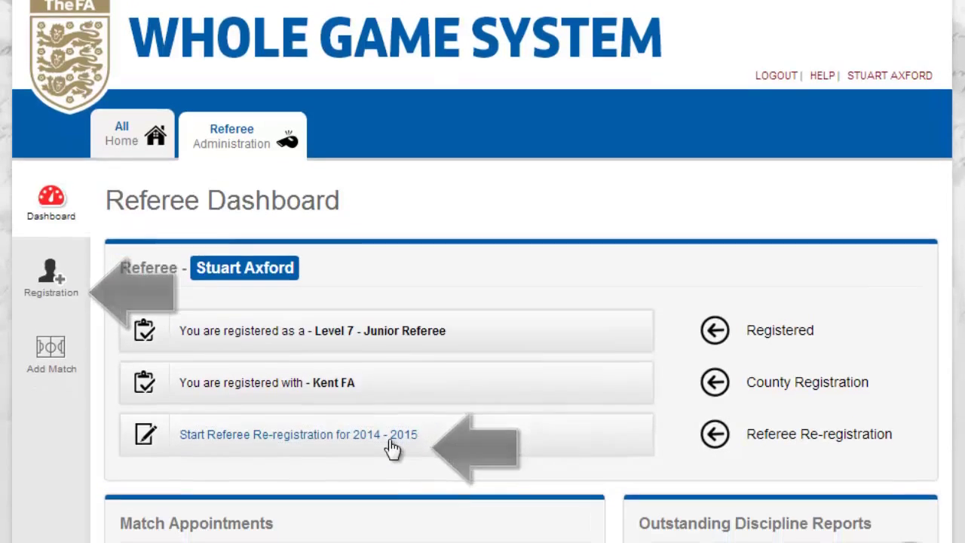
Step: Start the 2014-2015 referee re-registration and accept the Criminal Record Check notice
left_click(298, 434)
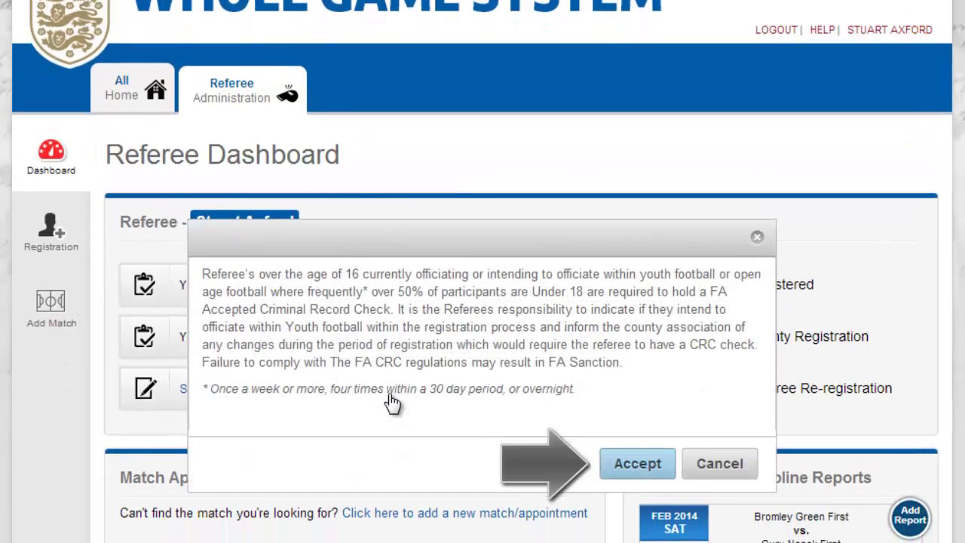
mouse_move(632, 497)
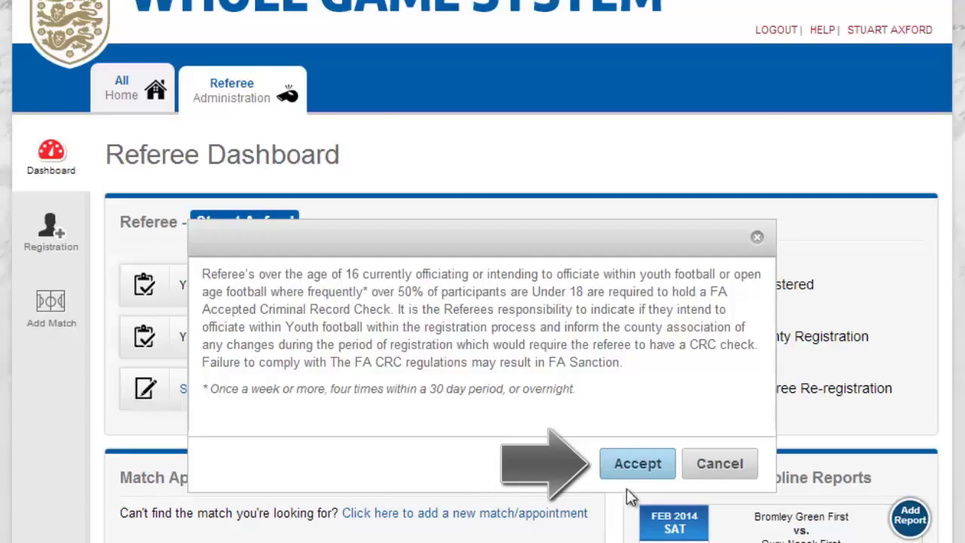
left_click(636, 463)
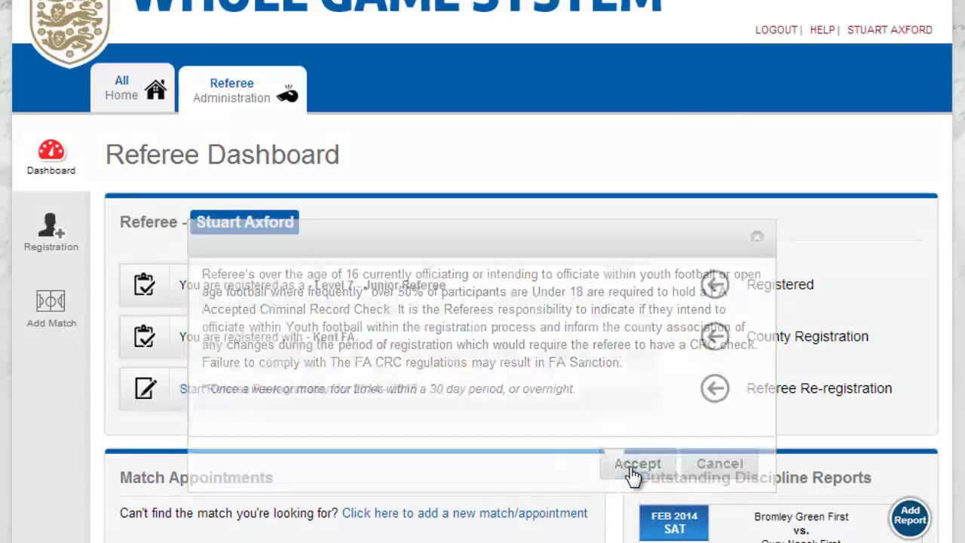
left_click(636, 463)
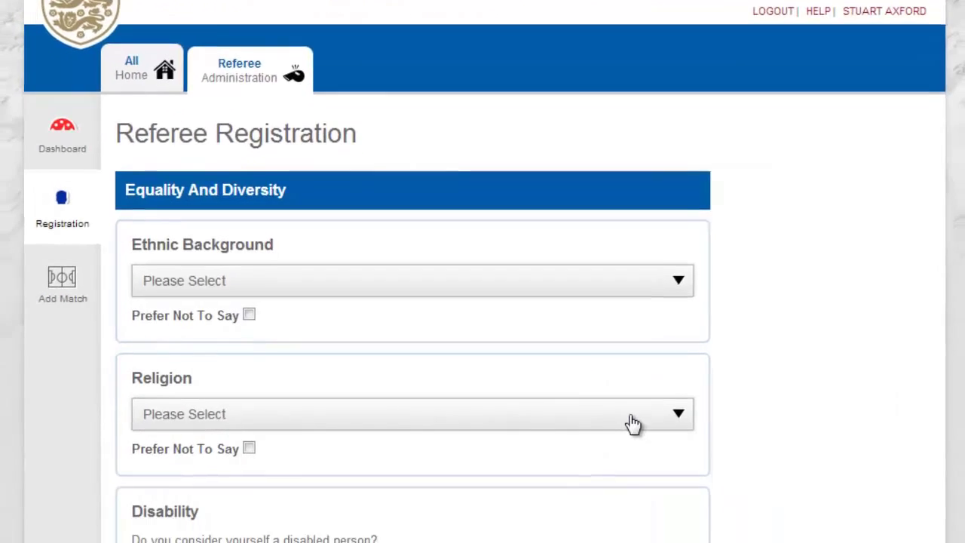
Step: Record ethnic background White English, religion Prefer not to say, disability No, and save to continue
scroll("down", 3)
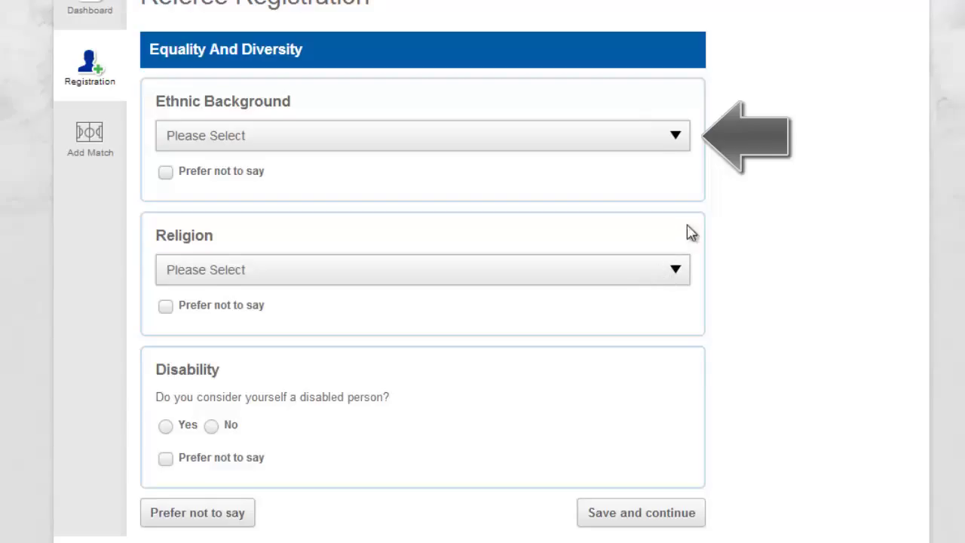
left_click(423, 136)
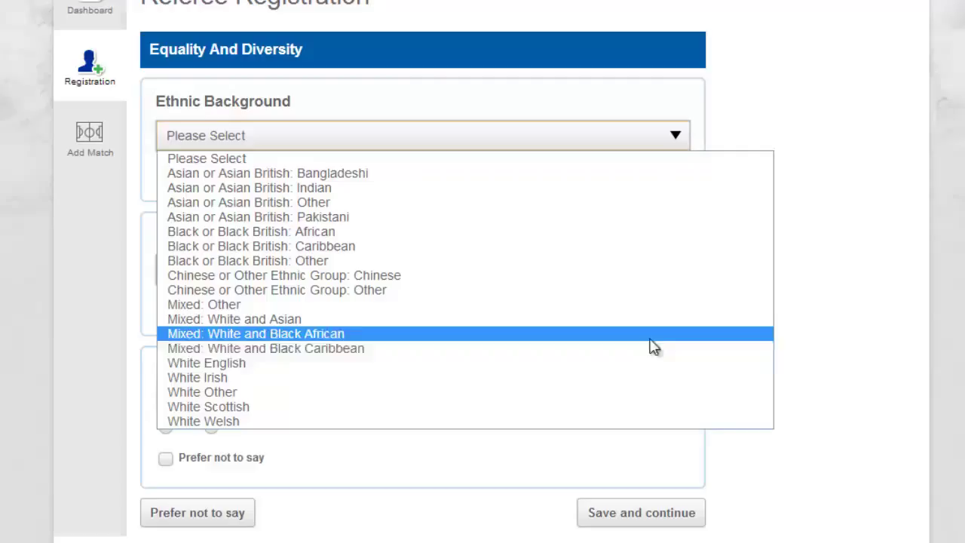
left_click(205, 362)
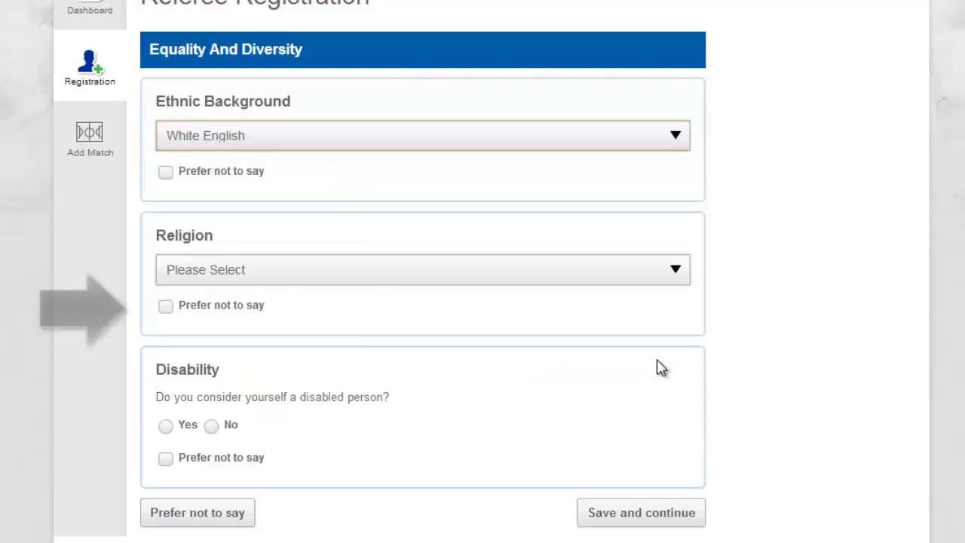
mouse_move(641, 340)
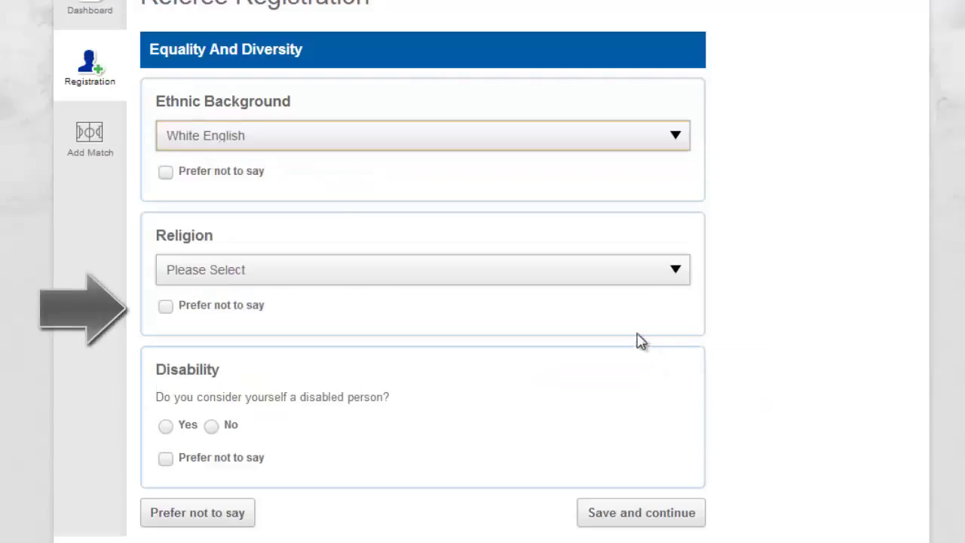
mouse_move(154, 317)
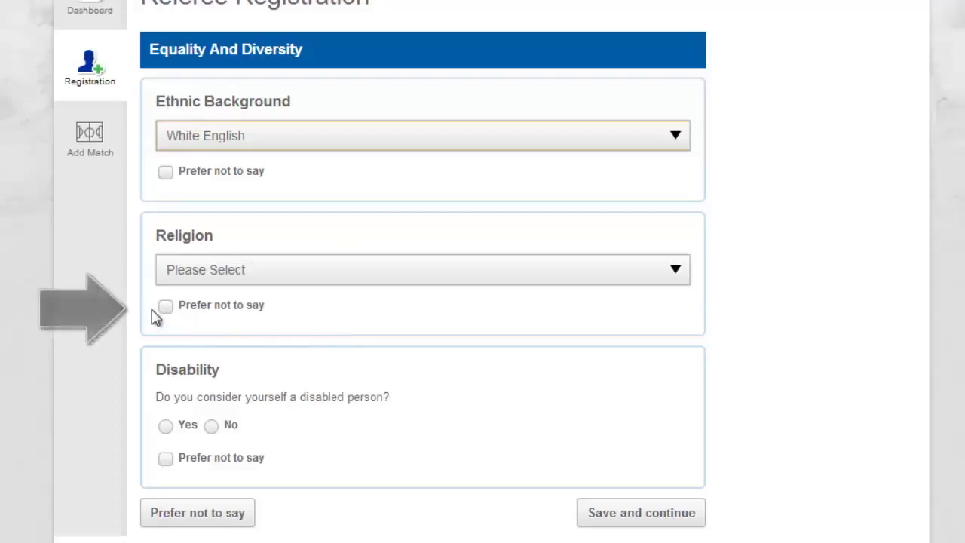
left_click(166, 305)
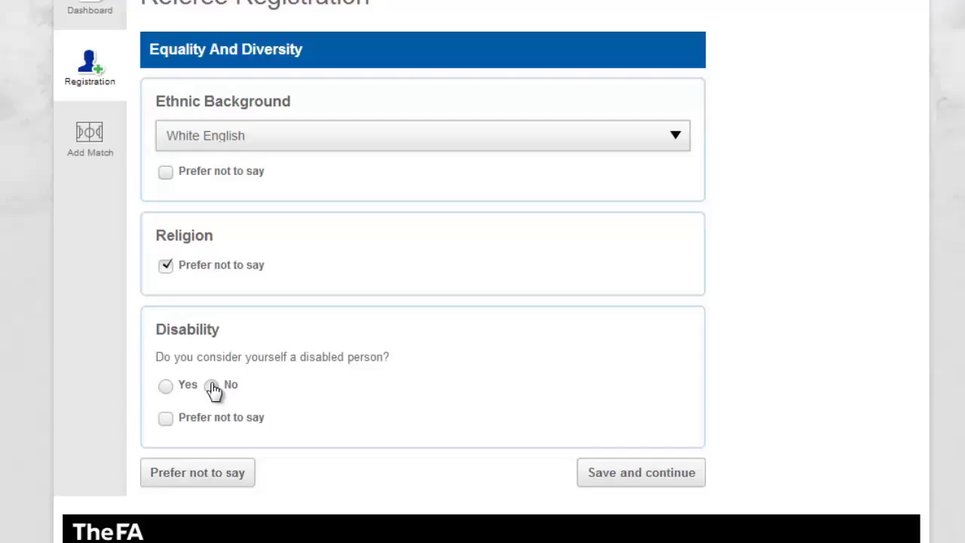
left_click(212, 385)
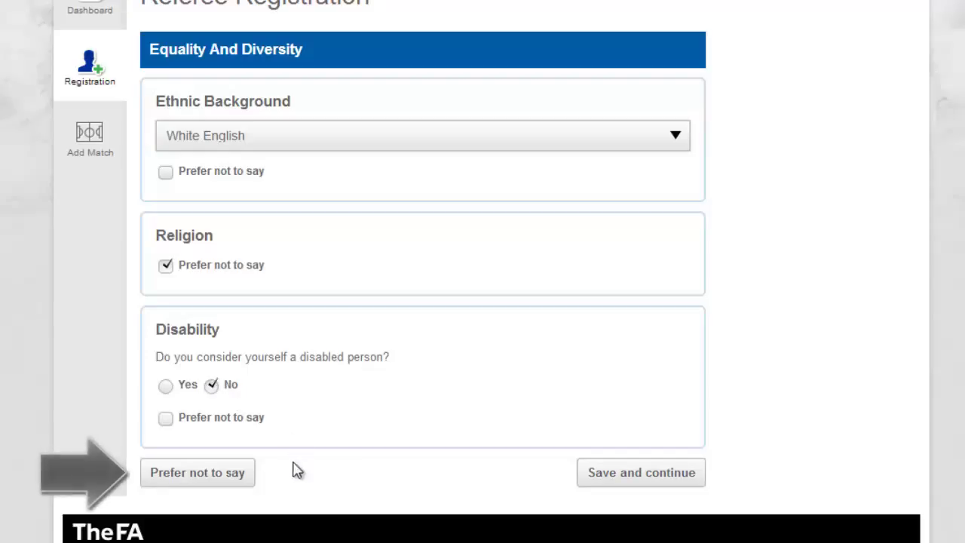
mouse_move(266, 483)
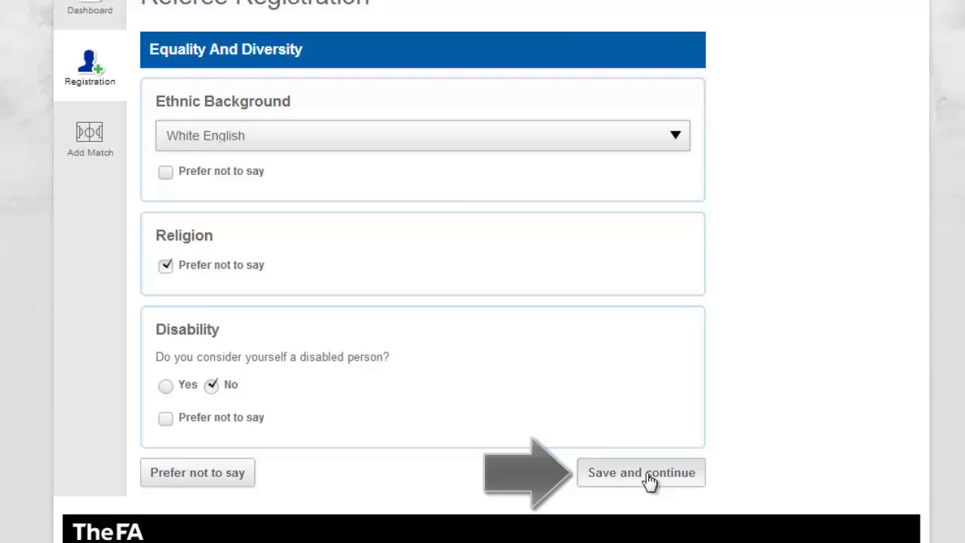
left_click(641, 472)
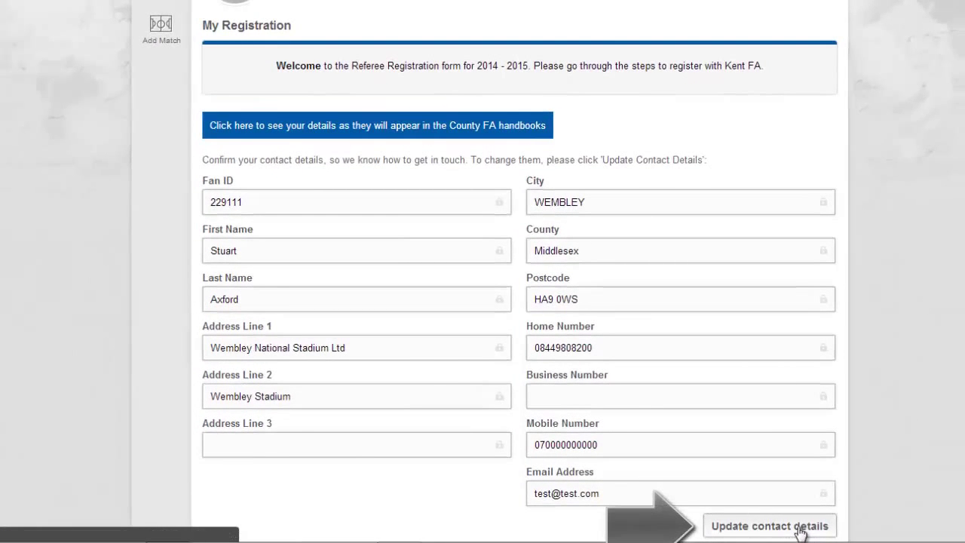
Step: Update contact details with Address Line 3 'Olympic Way' and the mobile number hidden from the handbook, then save
left_click(769, 525)
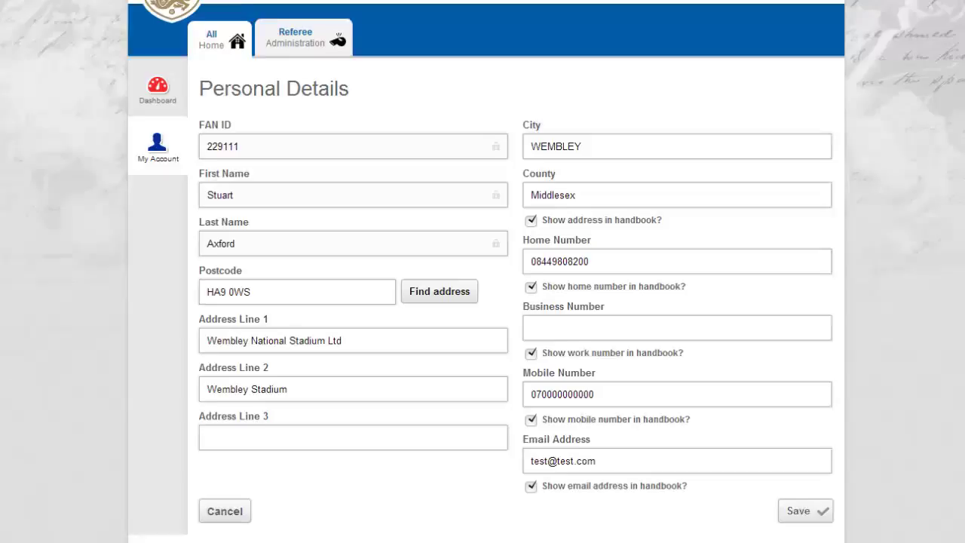
scroll("down", 3)
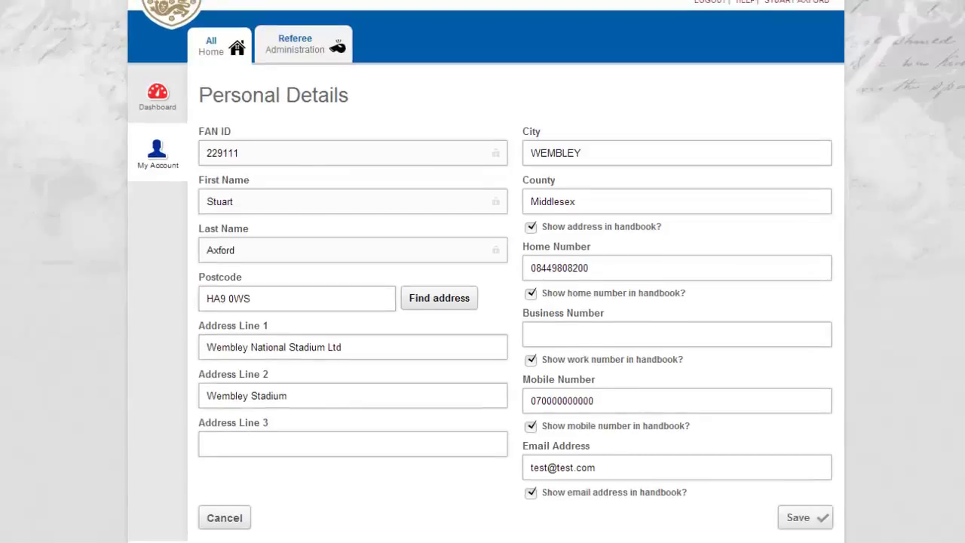
mouse_move(447, 504)
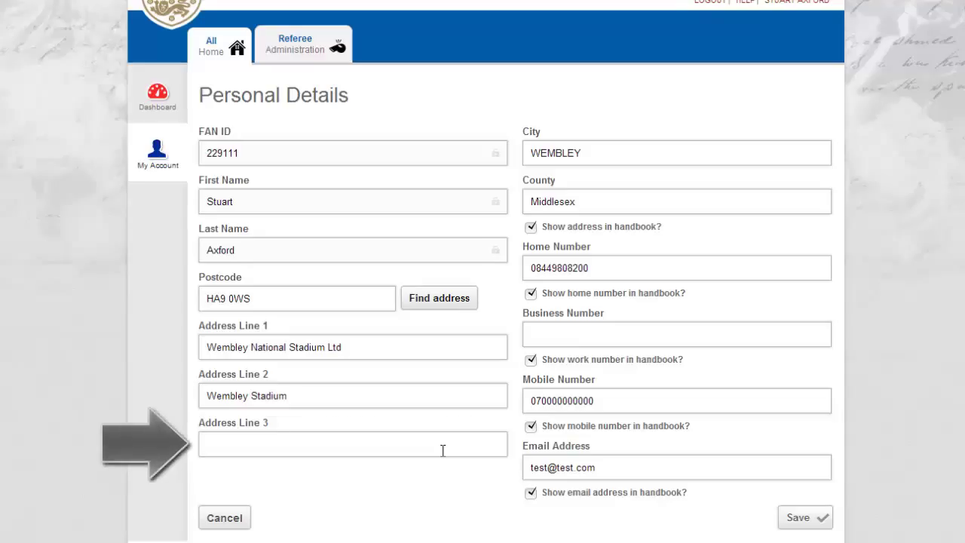
left_click(353, 443)
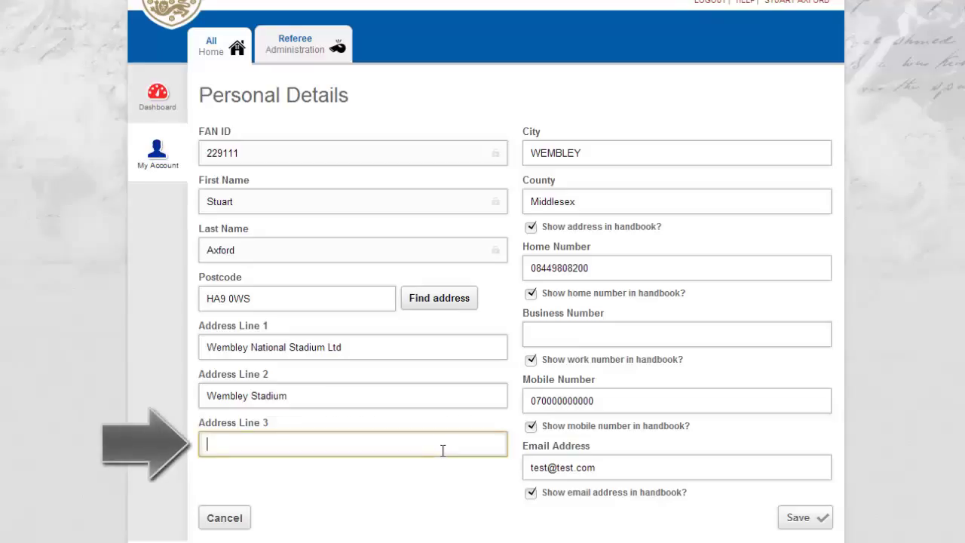
type("Olympic Way")
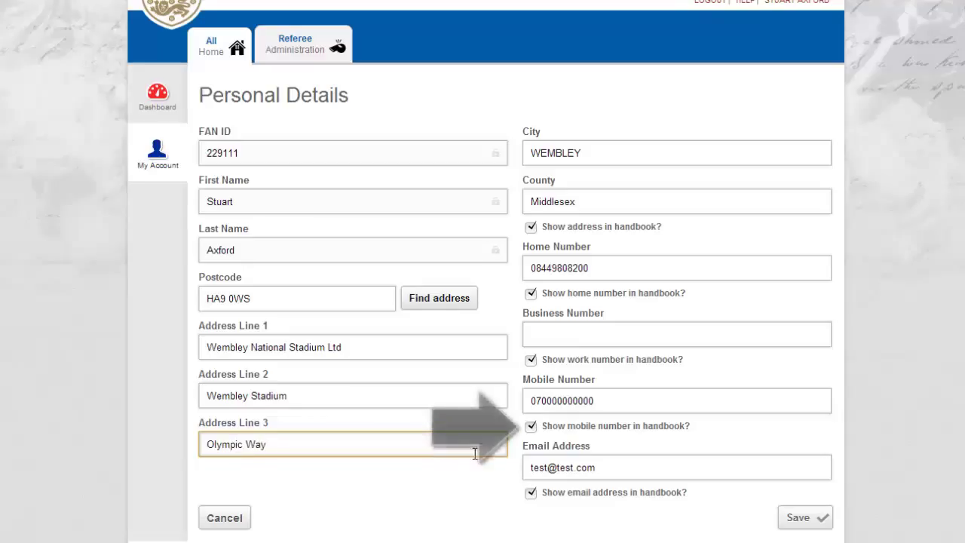
left_click(531, 425)
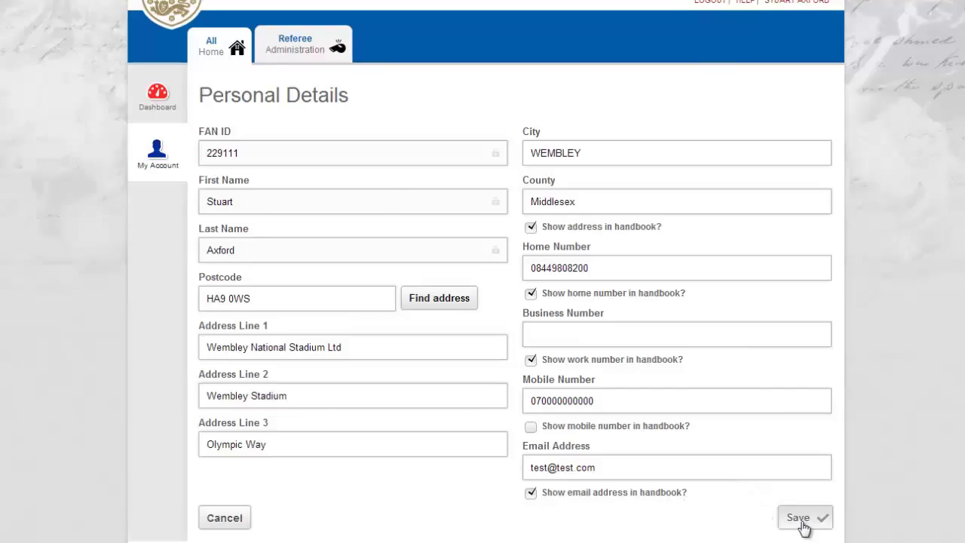
left_click(798, 518)
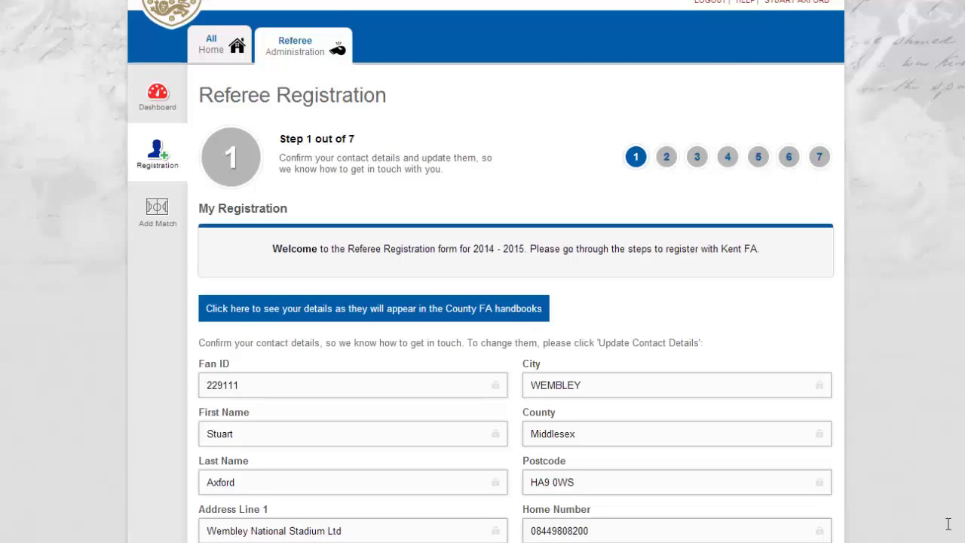
Step: Save Step 1 contact details and move on to Step 2, Specialisms and Qualifications
scroll("down", 3)
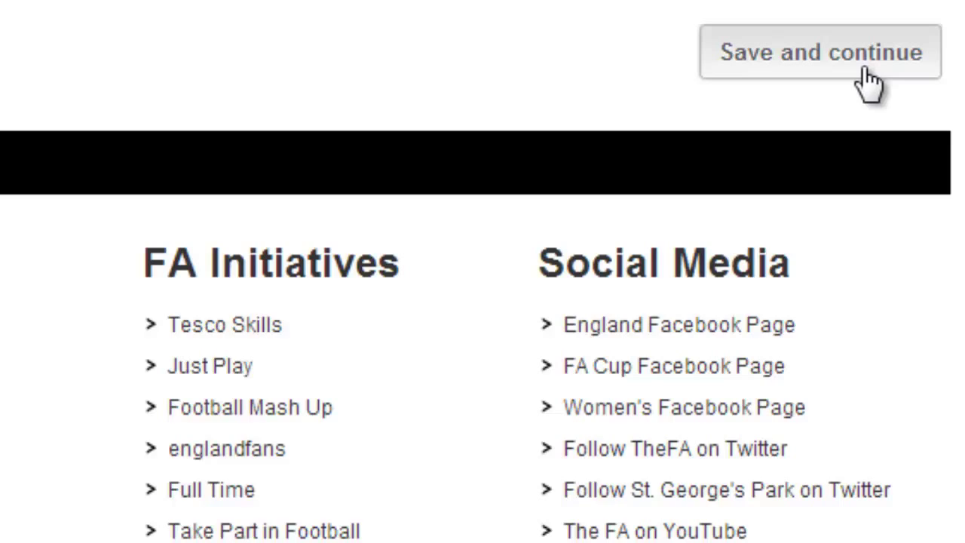
left_click(820, 51)
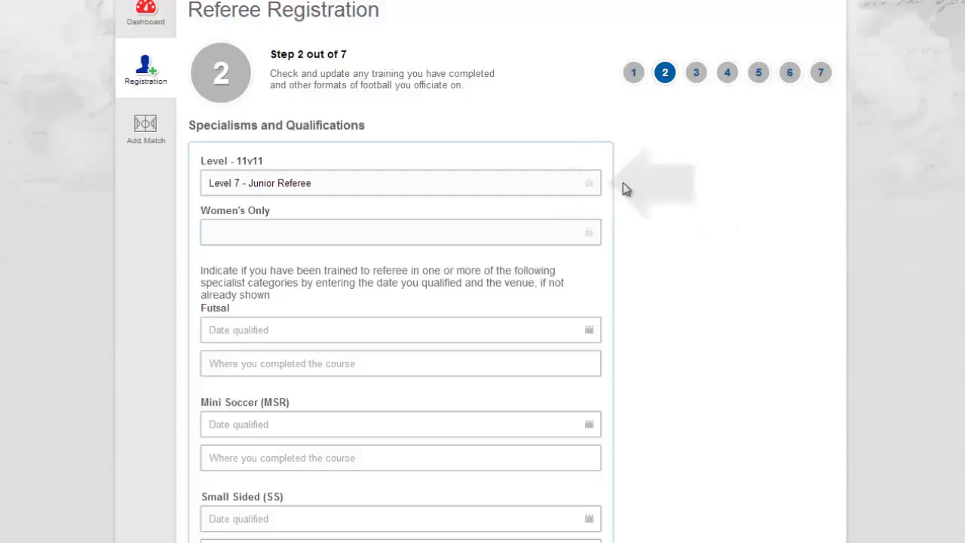
mouse_move(603, 289)
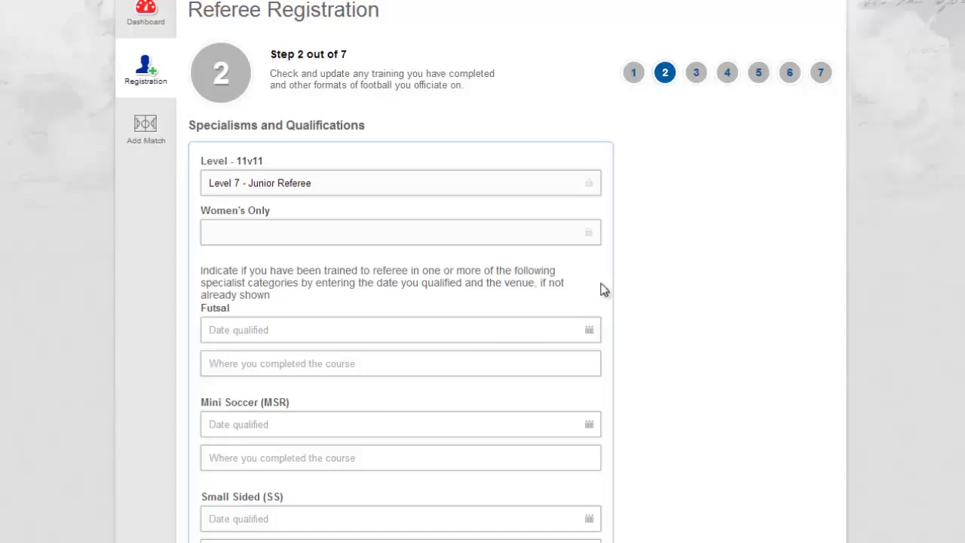
mouse_move(337, 424)
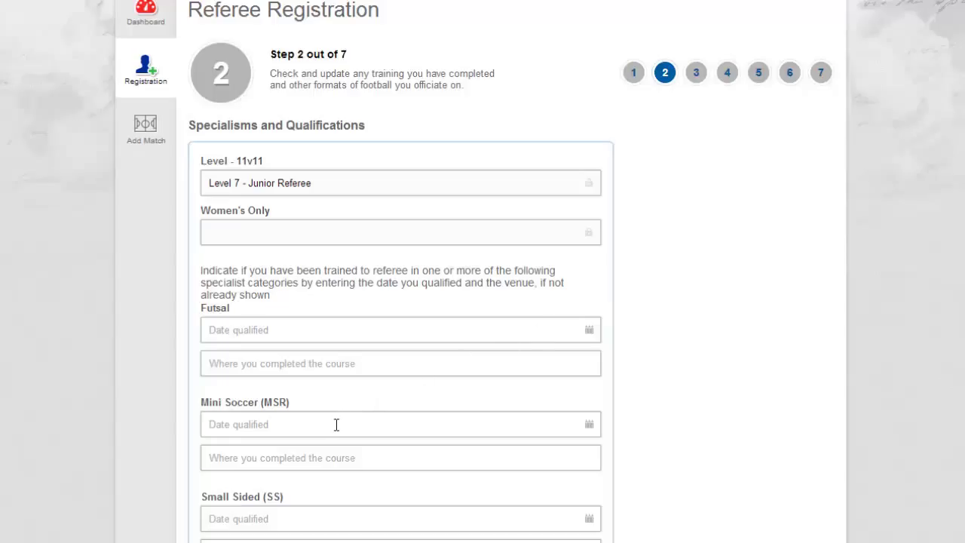
Step: Record the Mini Soccer qualification as 01/02/2014 at Kent FA HQ
left_click(401, 424)
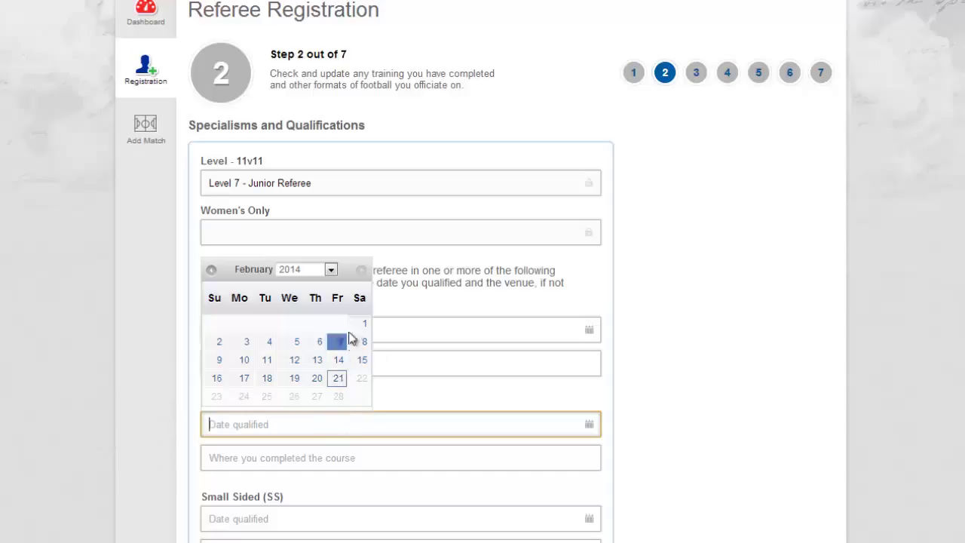
left_click(338, 341)
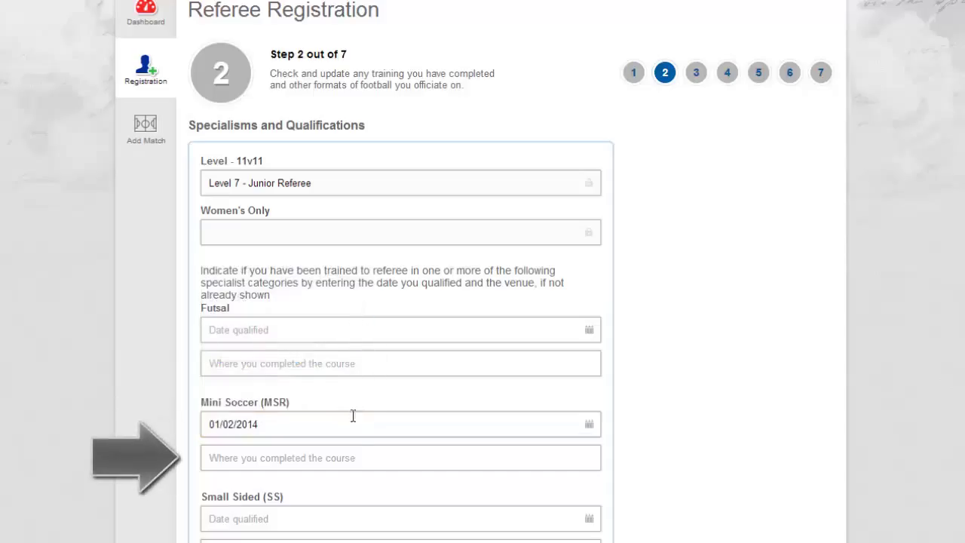
left_click(401, 459)
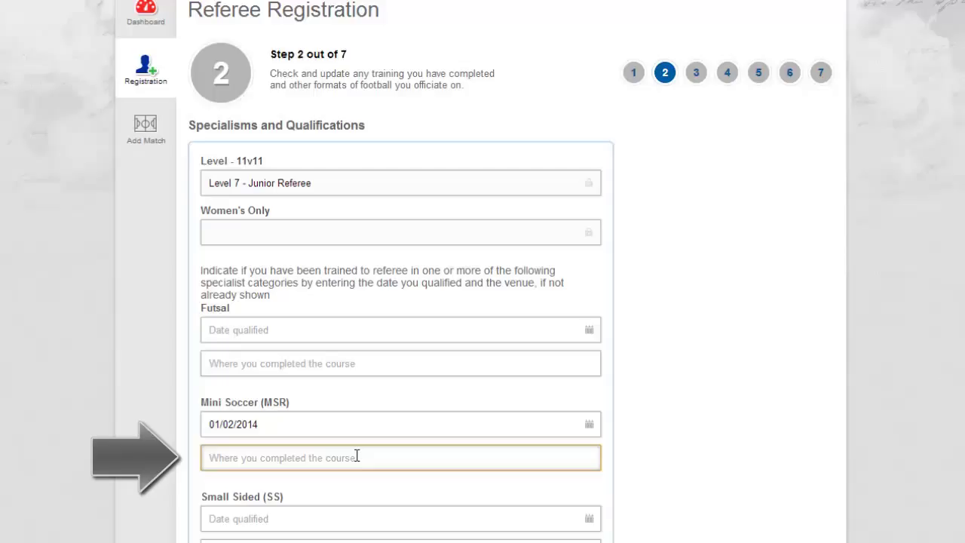
type("Kent FA HQ")
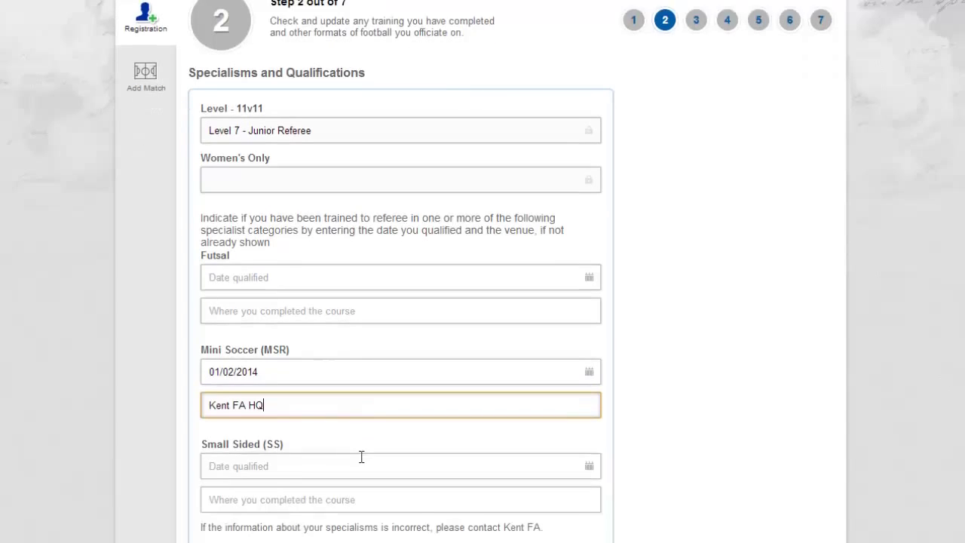
scroll("down", 3)
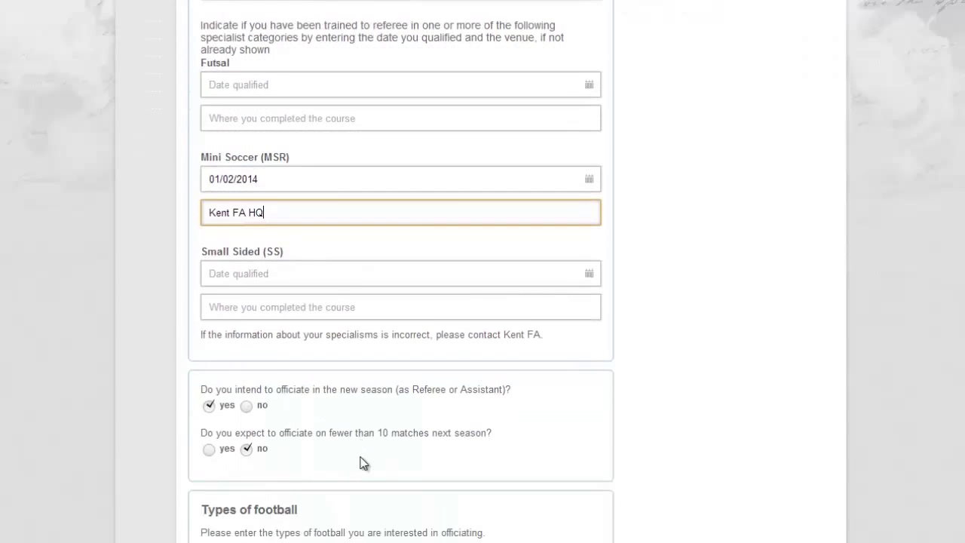
scroll("down", 3)
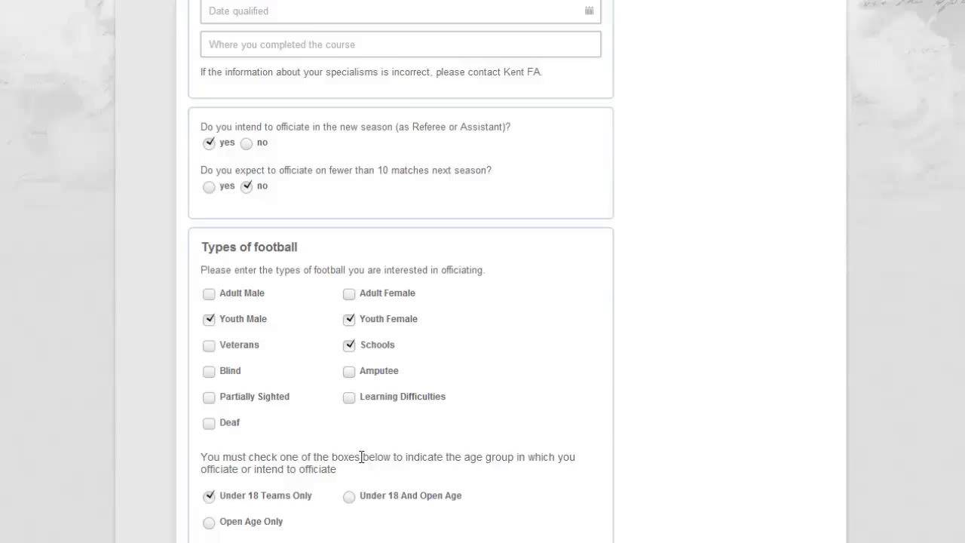
scroll("down", 3)
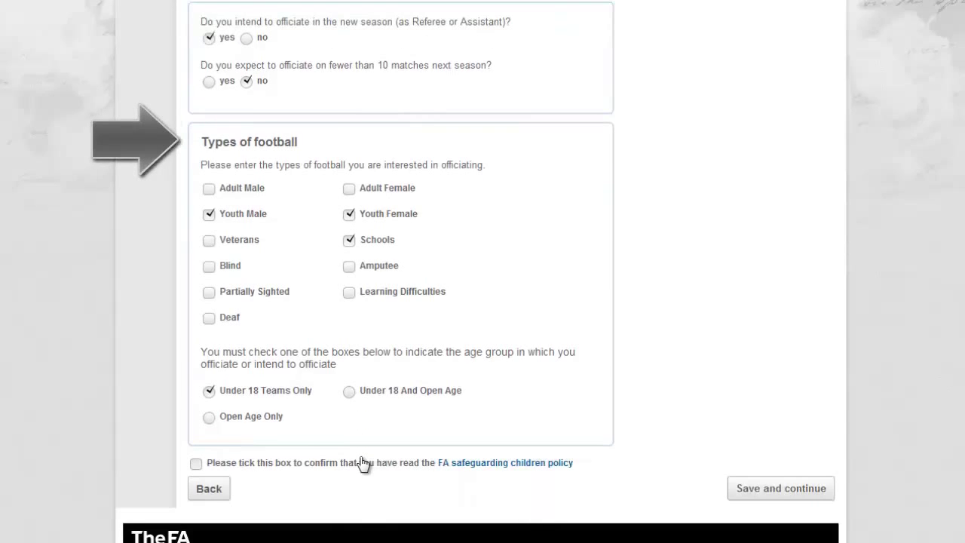
Step: Leave only Adult Male ticked, choose Open Age Only, confirm the safeguarding policy and save the step
left_click(349, 240)
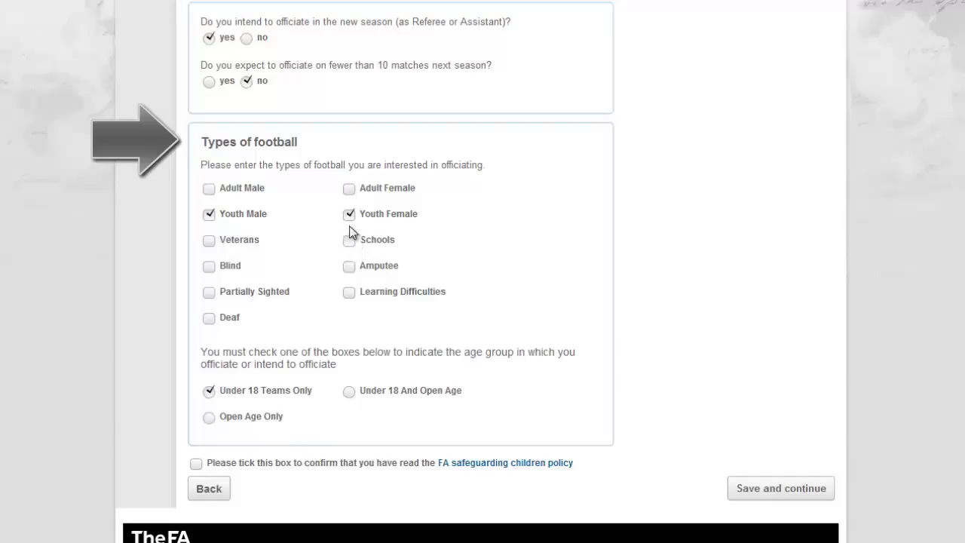
left_click(349, 215)
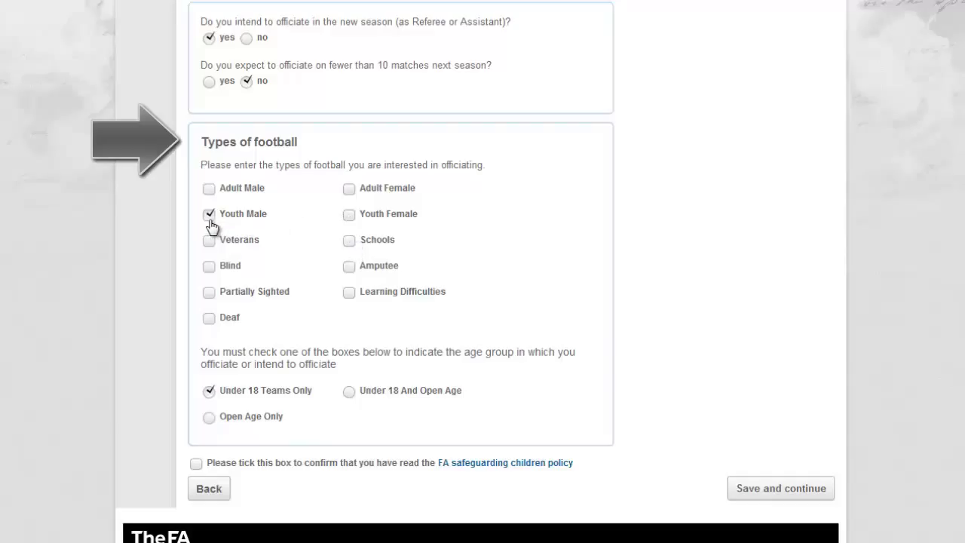
left_click(209, 214)
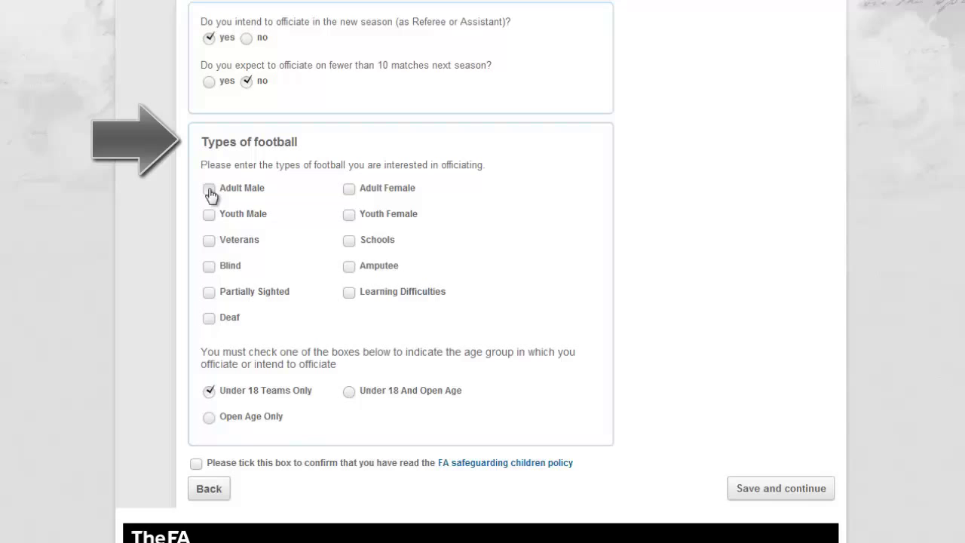
left_click(208, 187)
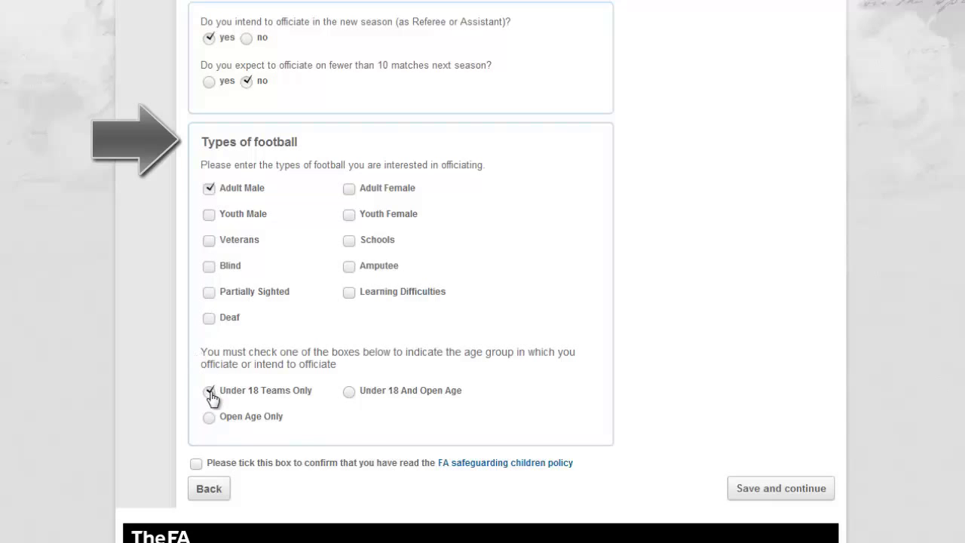
left_click(208, 416)
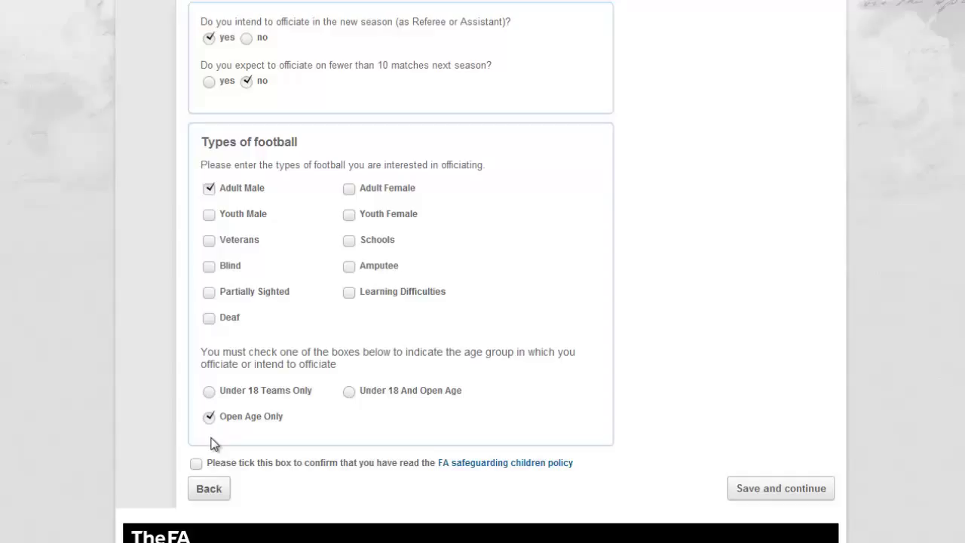
left_click(196, 463)
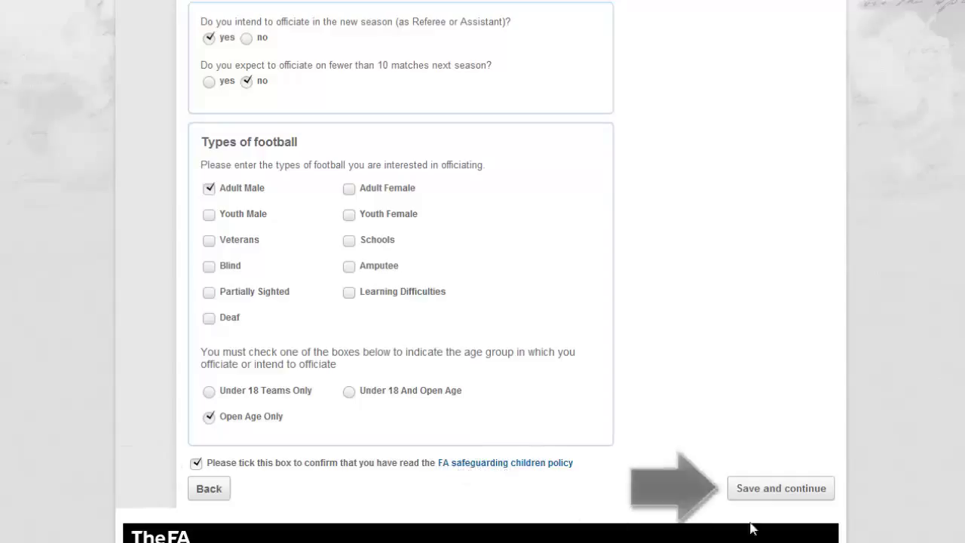
mouse_move(757, 501)
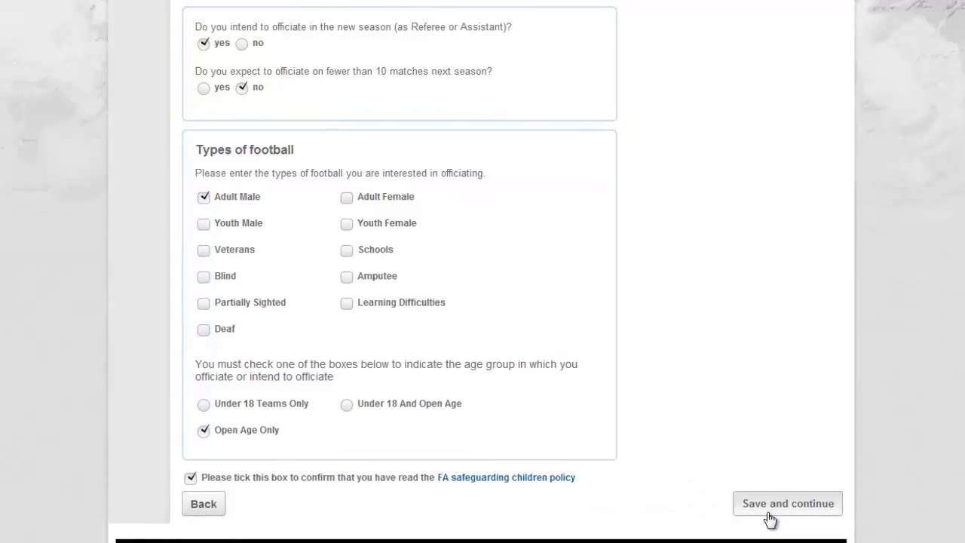
left_click(787, 504)
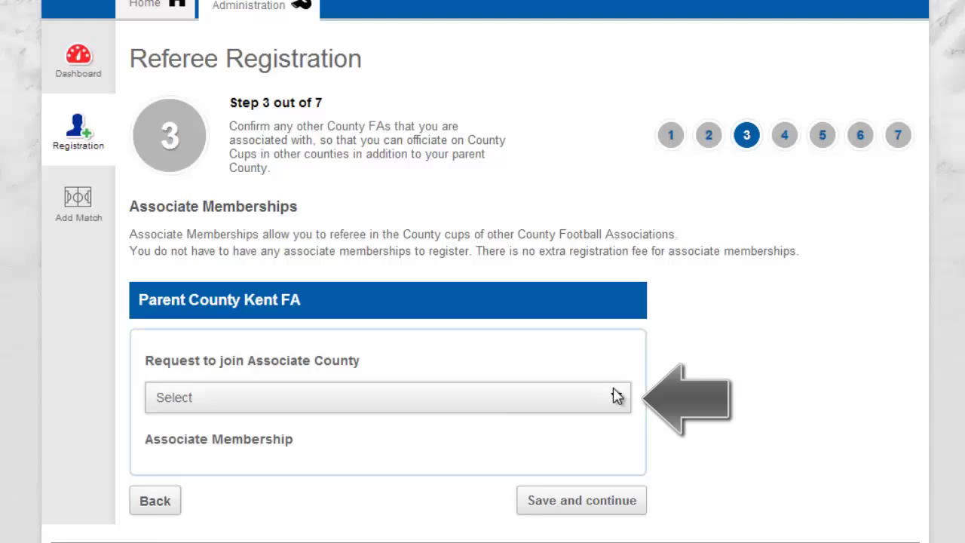
Step: Add London FA as an associate county, untick Amateur Football Alliance, and save memberships
left_click(385, 398)
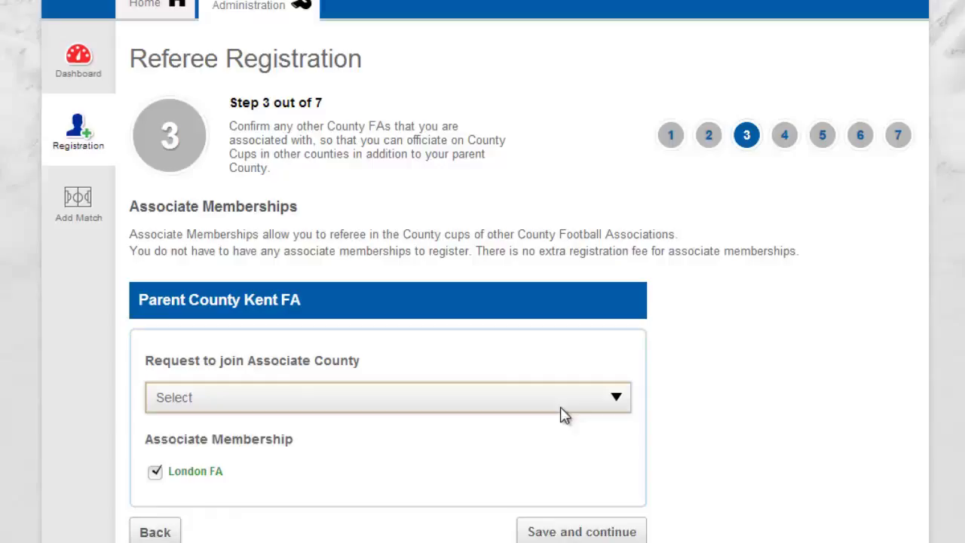
left_click(386, 398)
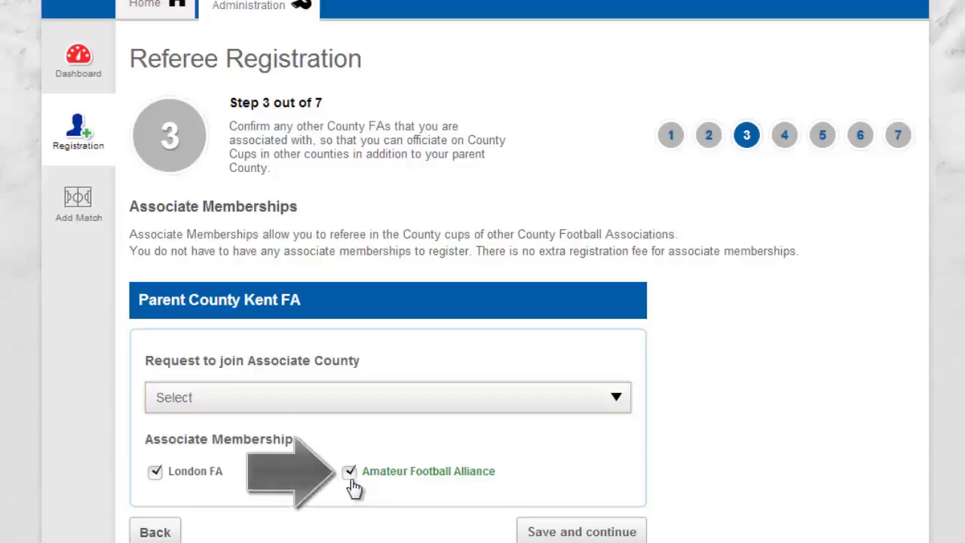
left_click(350, 471)
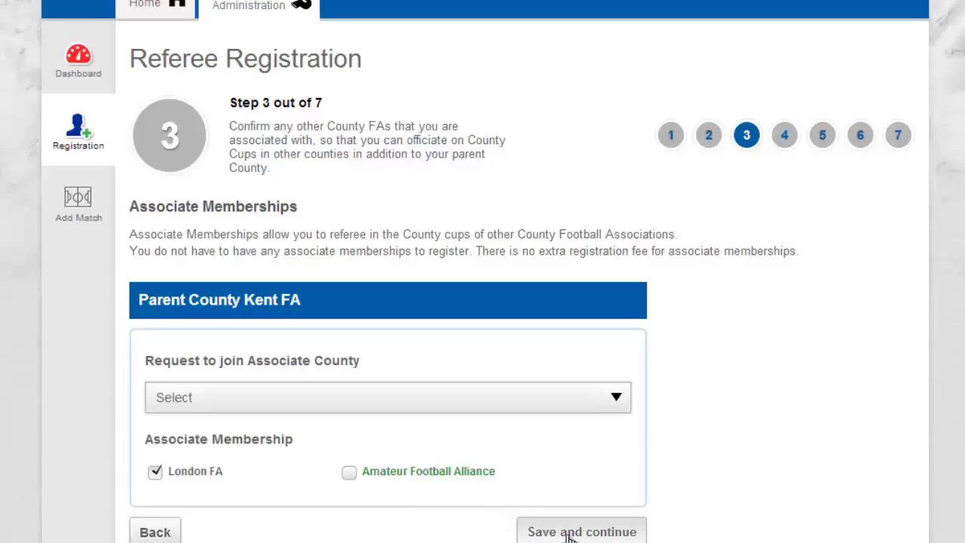
left_click(581, 531)
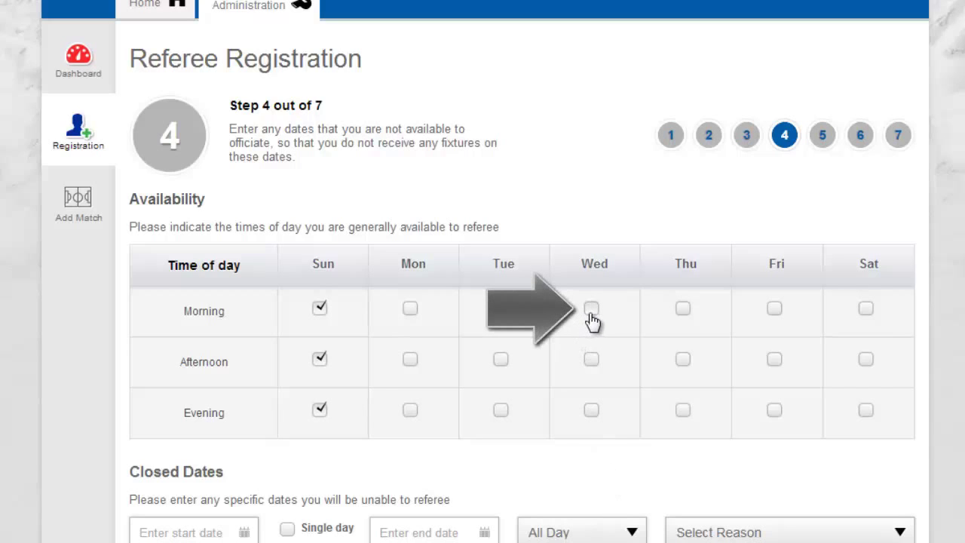
Step: Mark Wednesday morning, afternoon and evening as available alongside Sunday
left_click(591, 410)
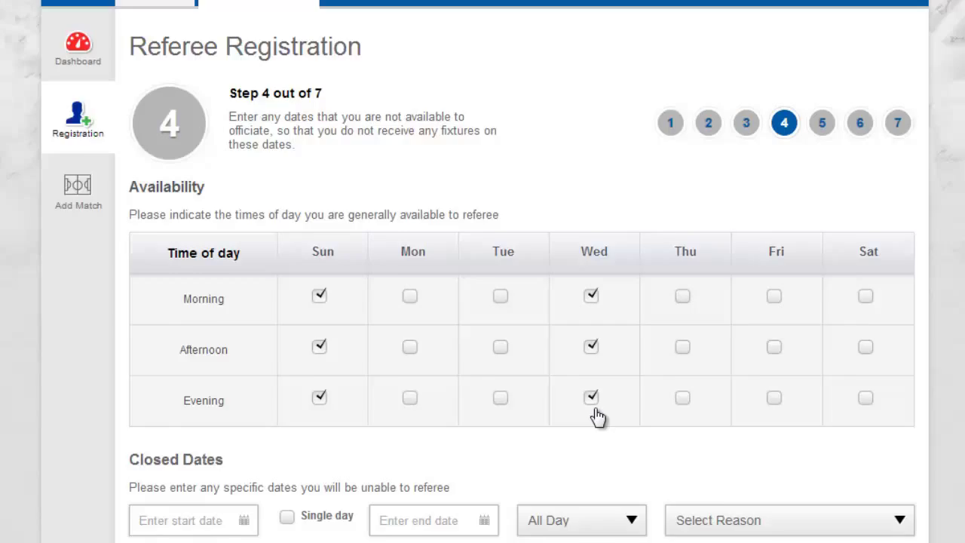
scroll("down", 3)
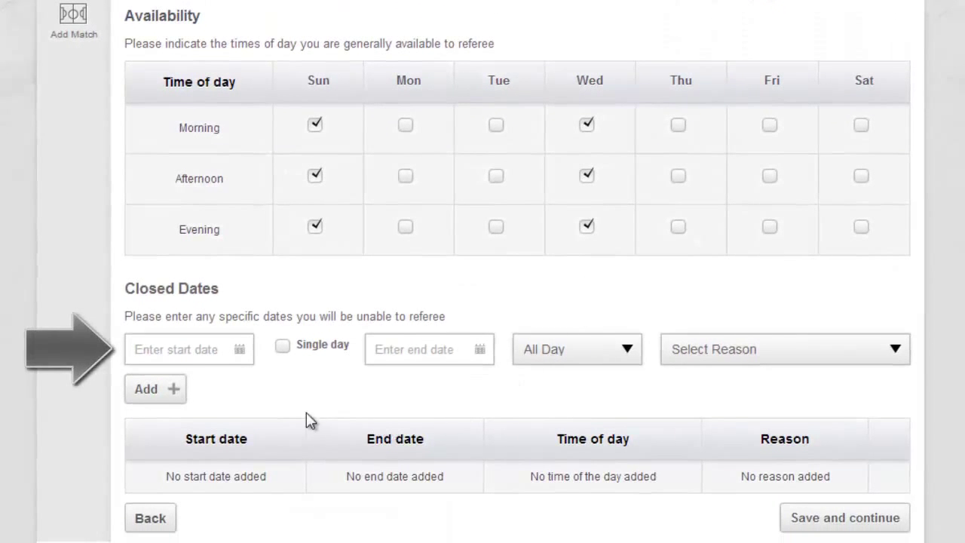
Step: Set the closed-date period from 12 June 2014 to 26 June 2014
left_click(188, 350)
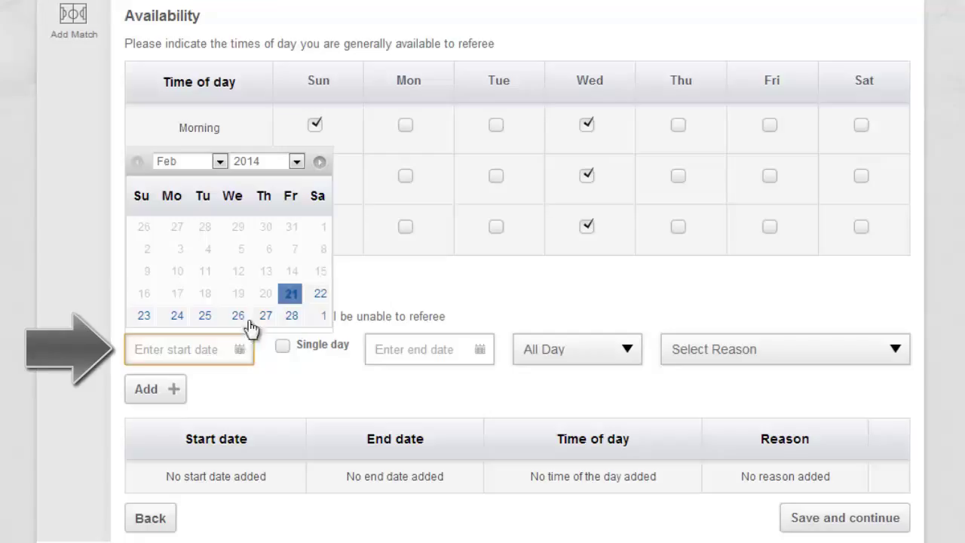
left_click(219, 160)
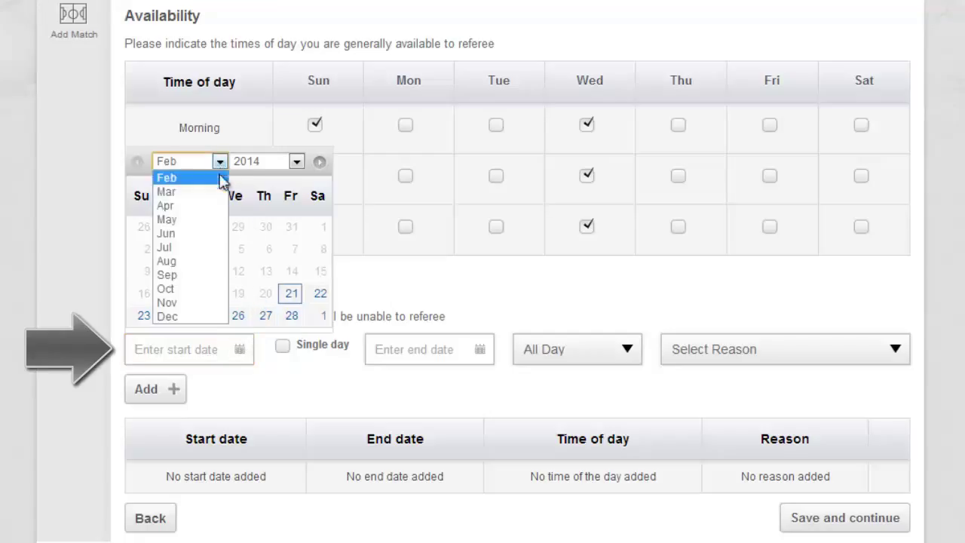
left_click(166, 232)
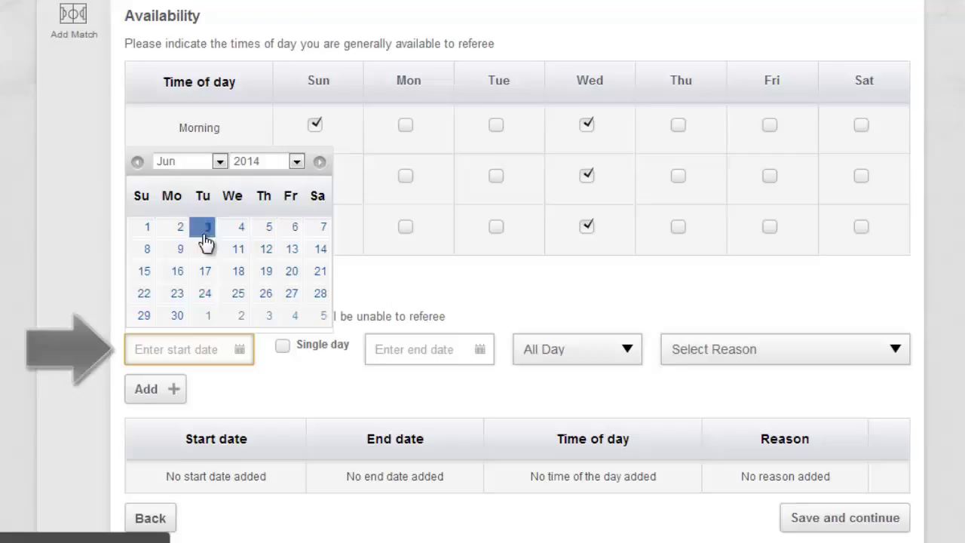
left_click(264, 248)
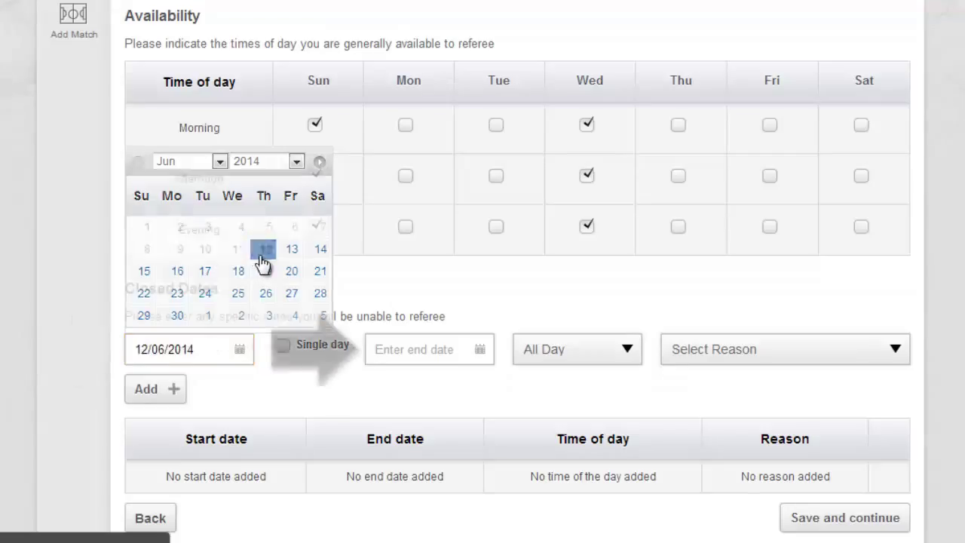
left_click(262, 249)
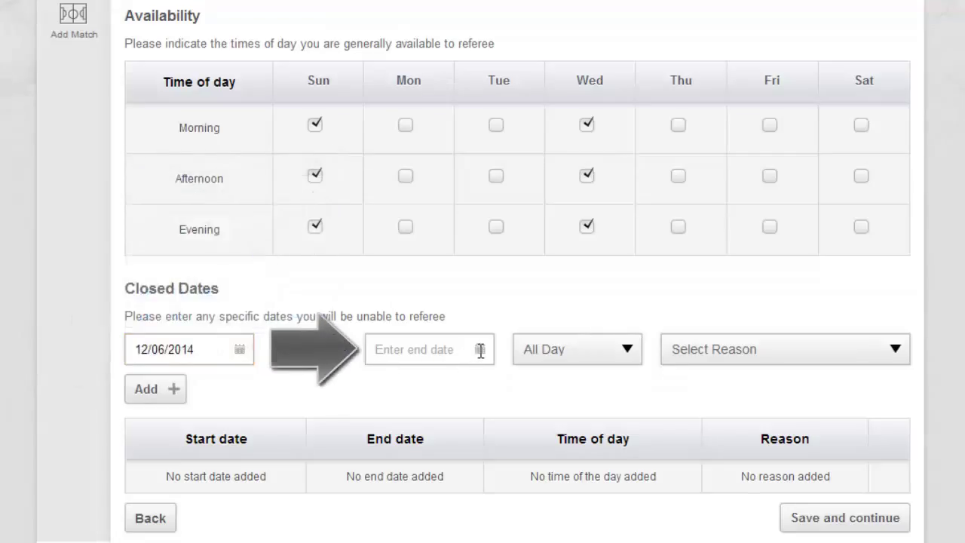
left_click(422, 350)
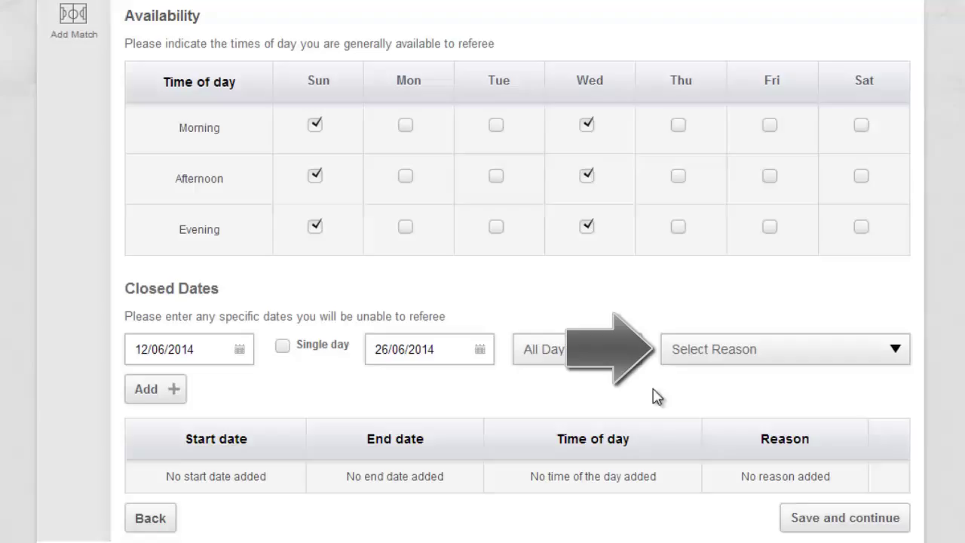
Step: Give Holiday as the reason and add the all-day closed period to the table
left_click(784, 348)
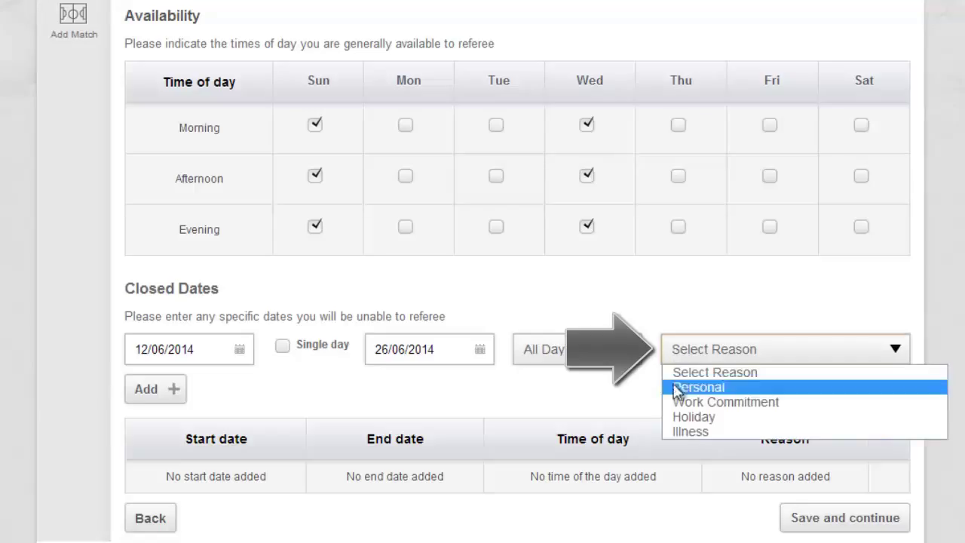
left_click(694, 417)
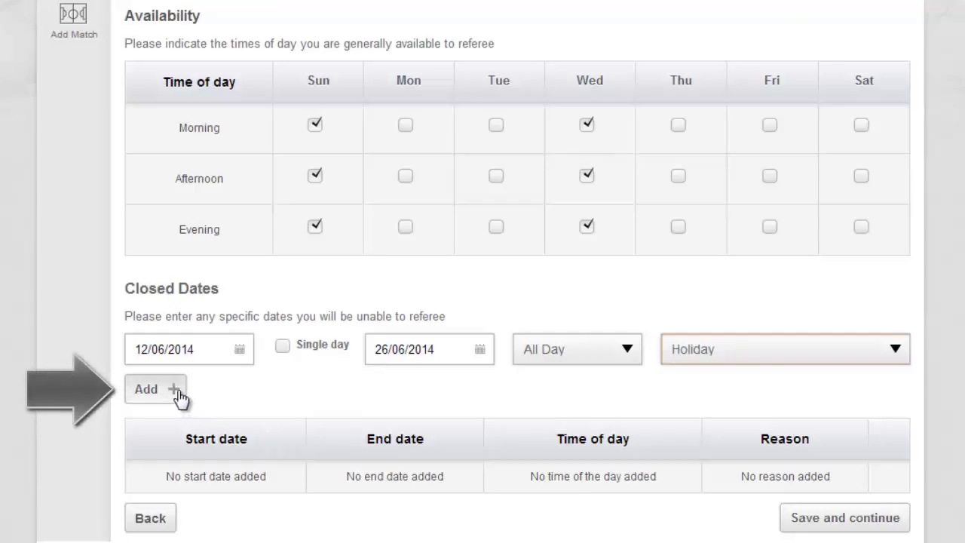
left_click(154, 389)
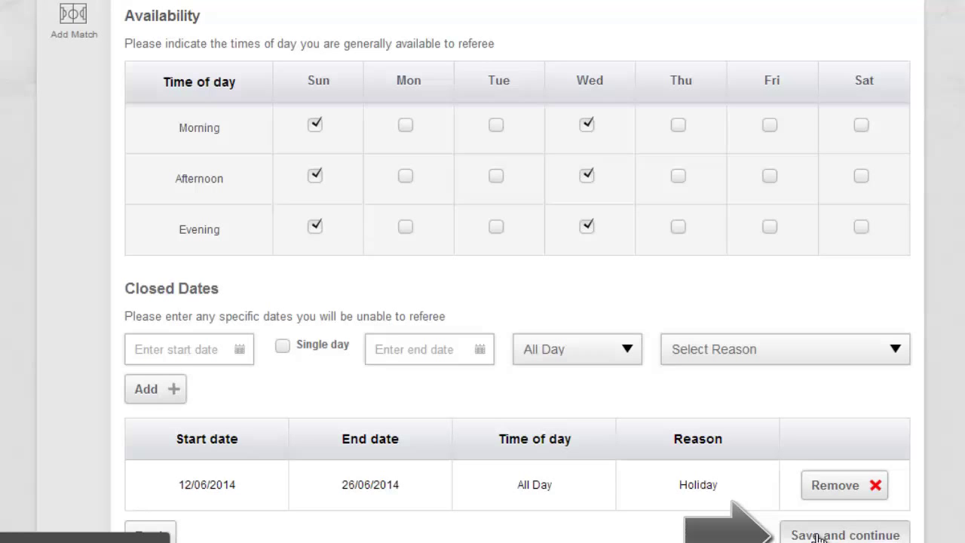
scroll("down", 3)
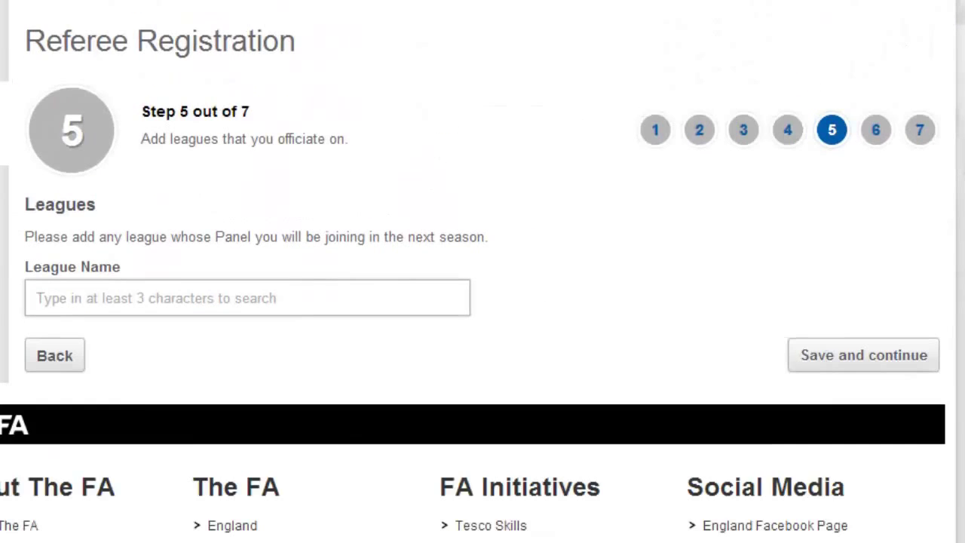
mouse_move(260, 512)
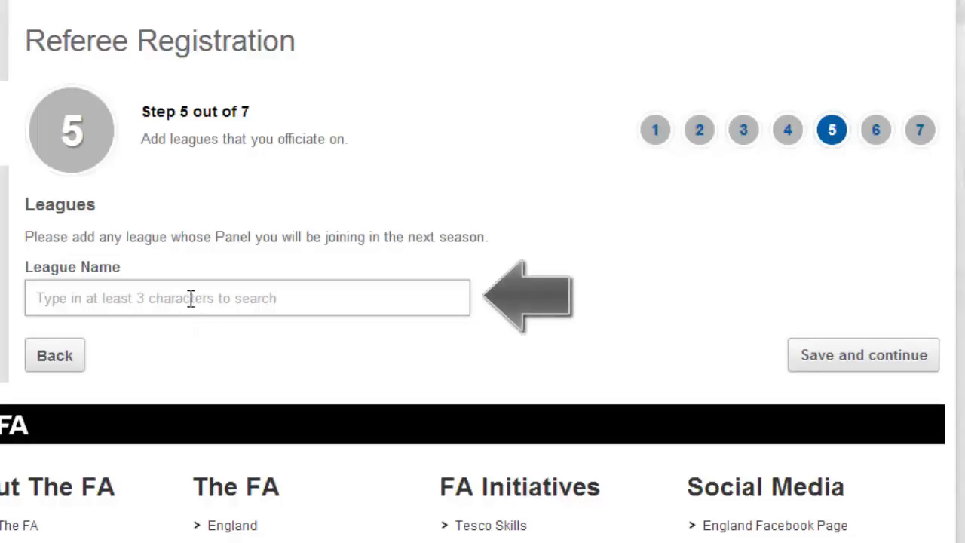
Step: Search 'kent su', add Kent Suburban Football League to Selected Leagues and save to reach step 6
left_click(248, 297)
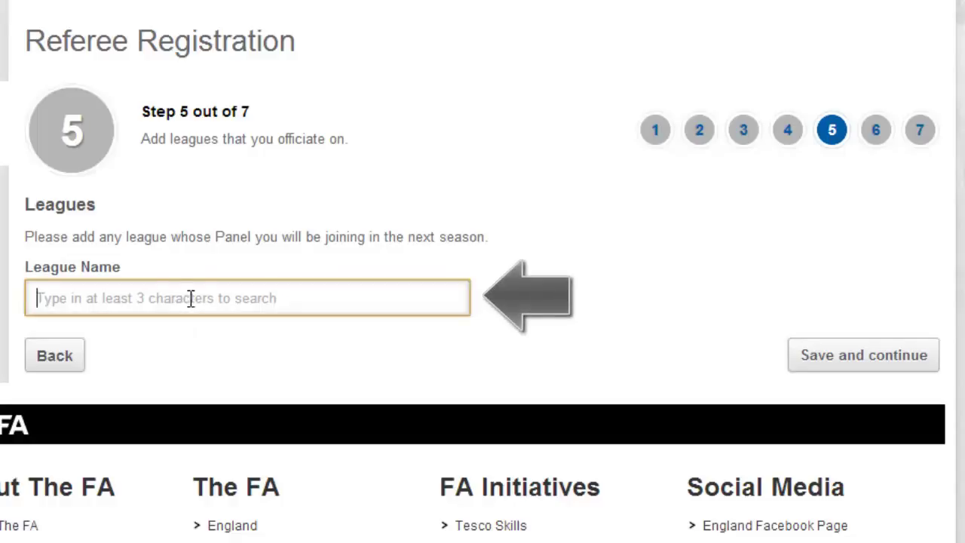
type("kent s")
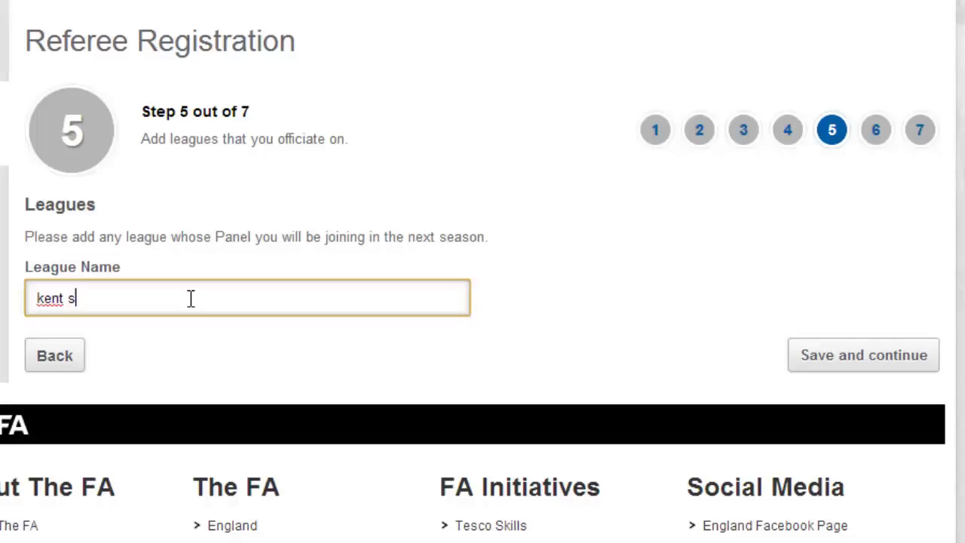
type("u")
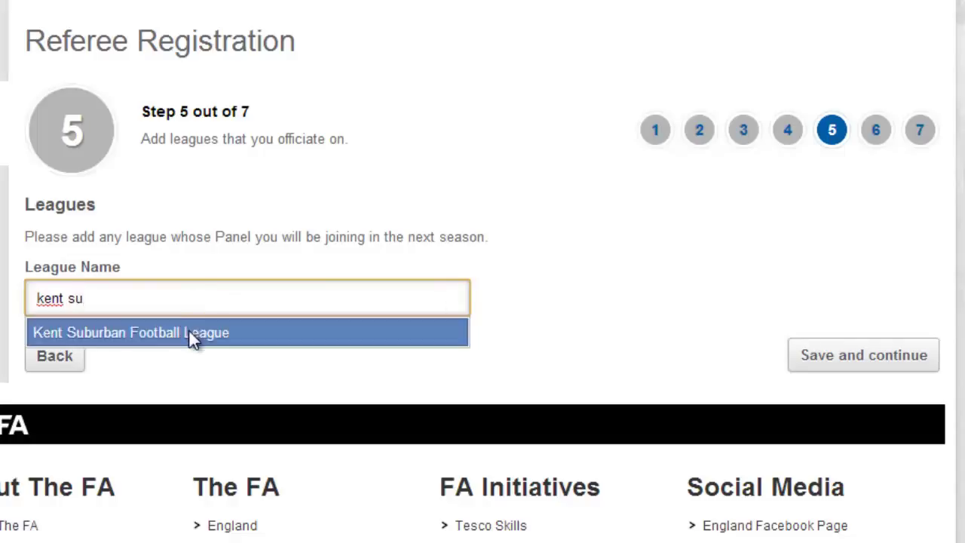
left_click(133, 333)
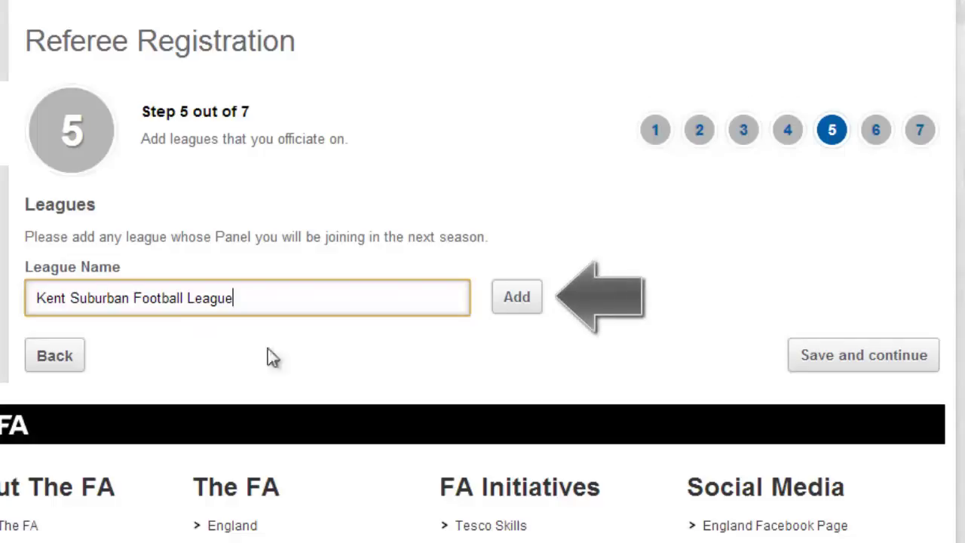
left_click(516, 296)
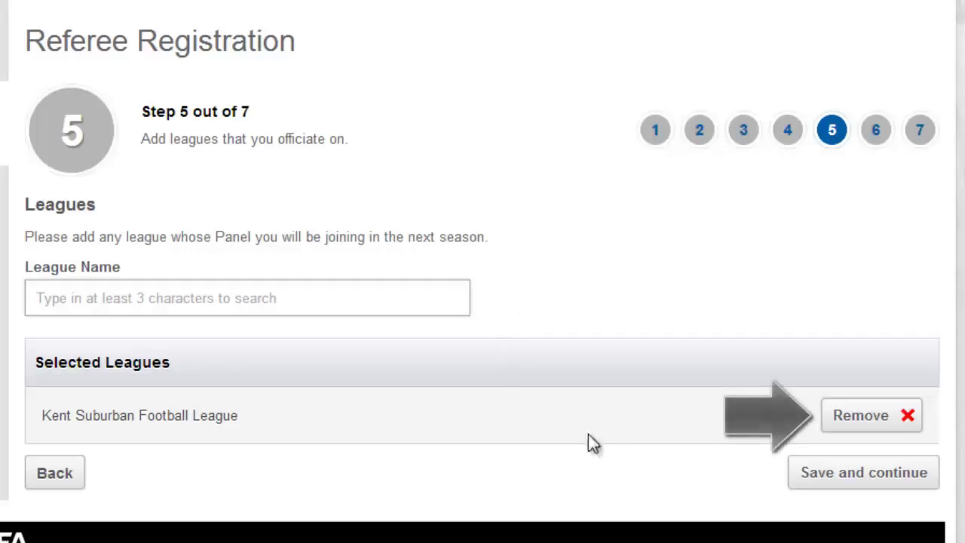
mouse_move(844, 445)
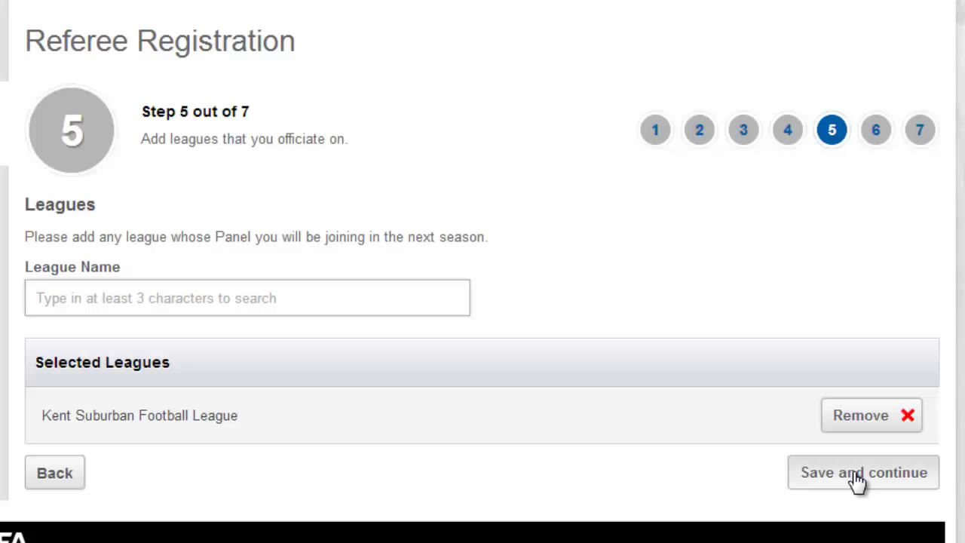
left_click(863, 472)
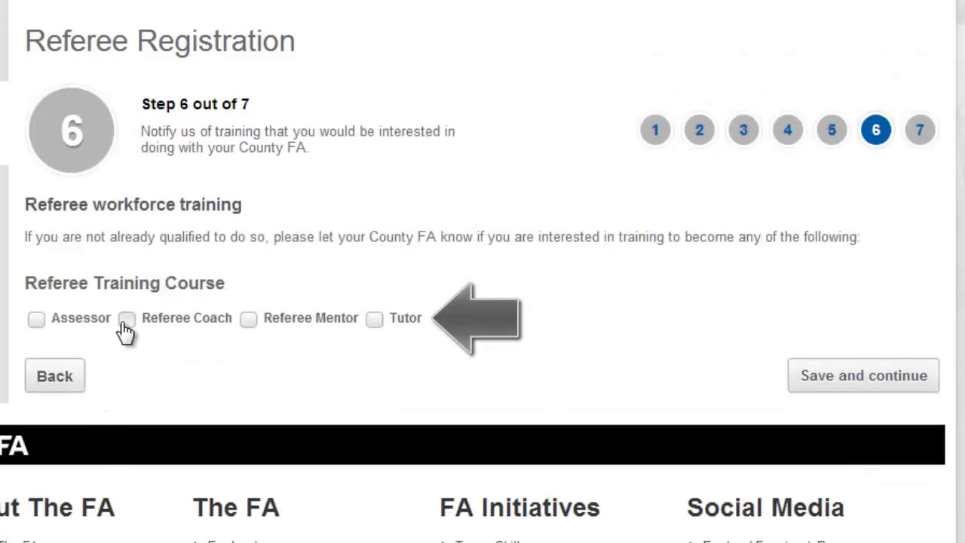
Step: Register interest in Referee Coach training only, trying and withdrawing Referee Mentor, and save to reach step 7
left_click(127, 317)
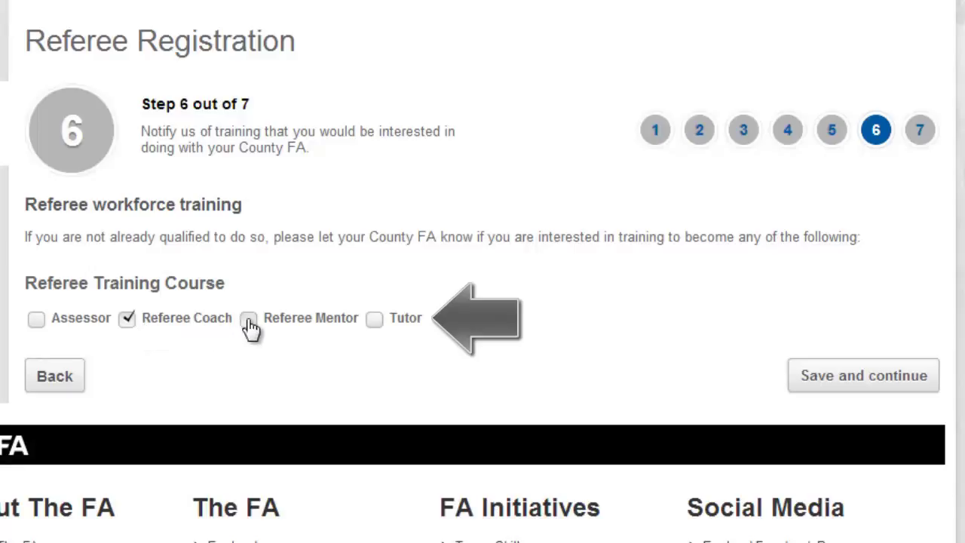
left_click(249, 317)
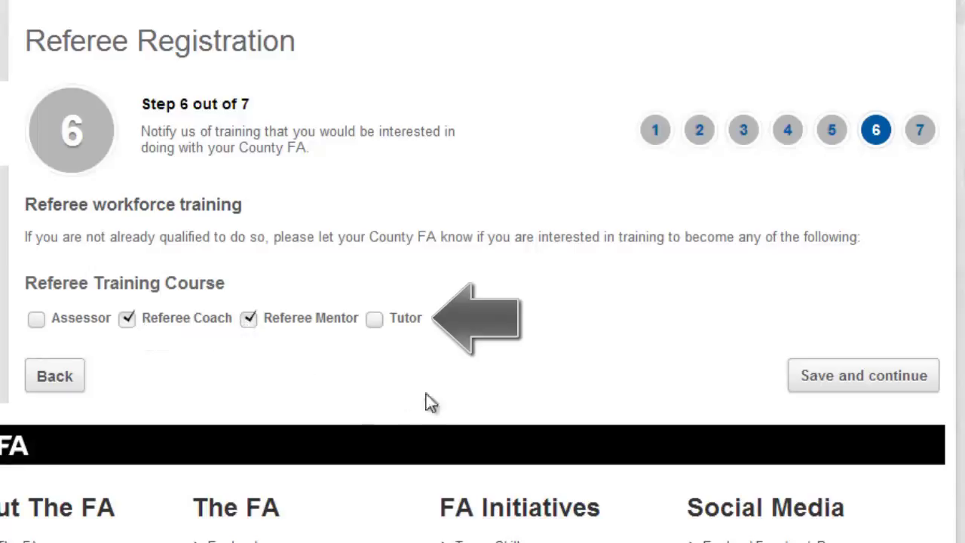
mouse_move(311, 363)
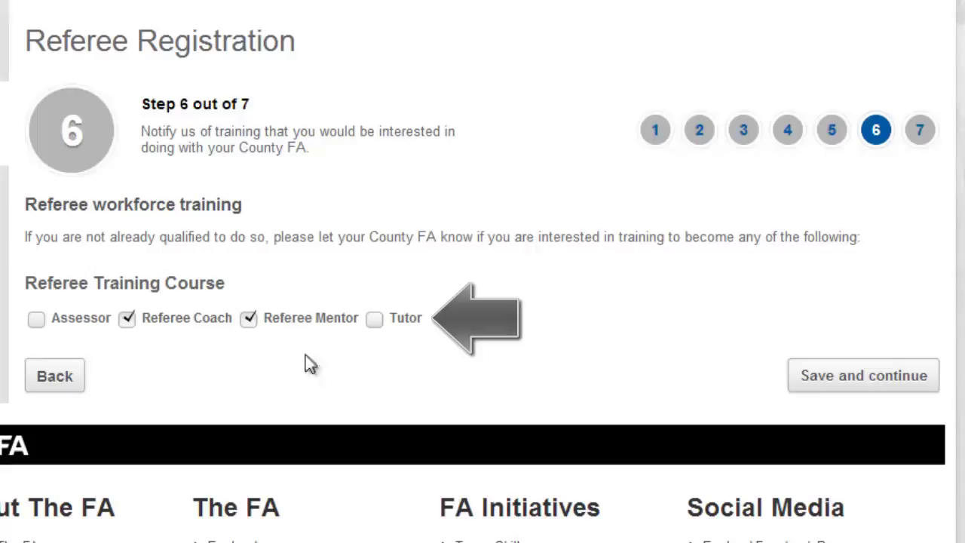
left_click(247, 317)
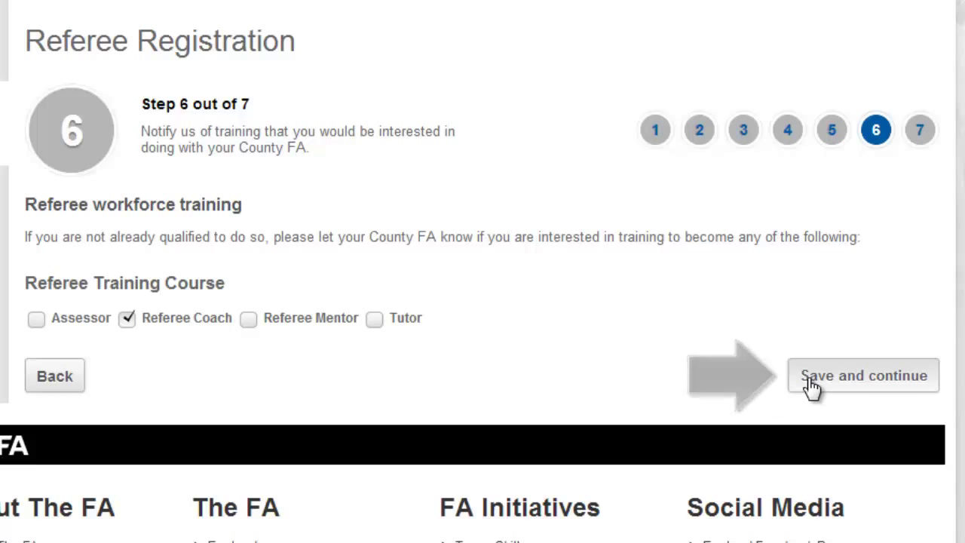
left_click(863, 376)
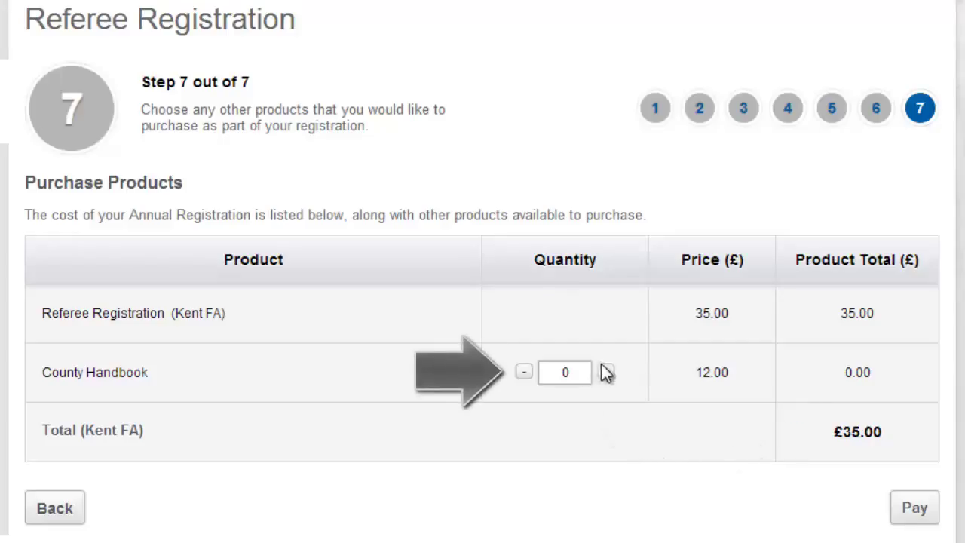
Step: Add one County Handbook to the order for a £47.00 total and proceed to card payment
left_click(607, 371)
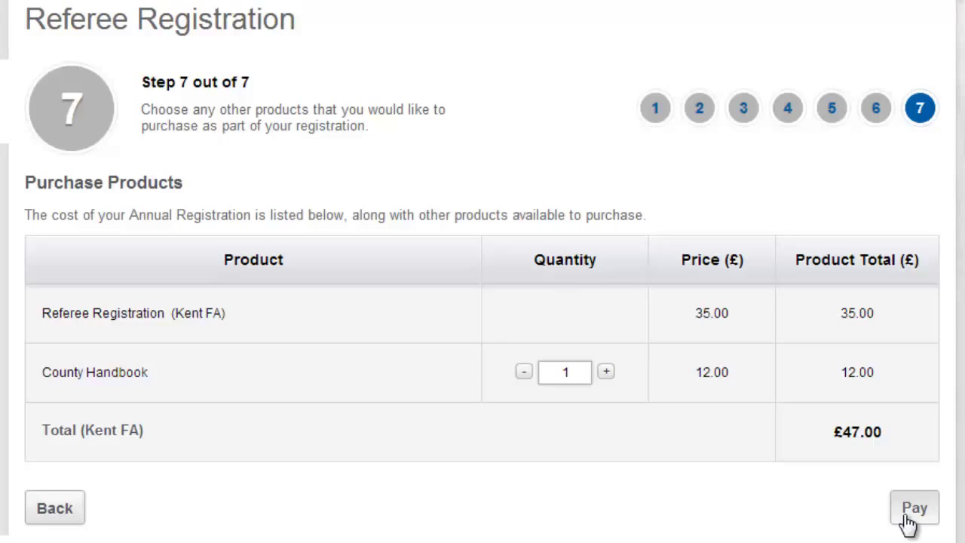
left_click(914, 507)
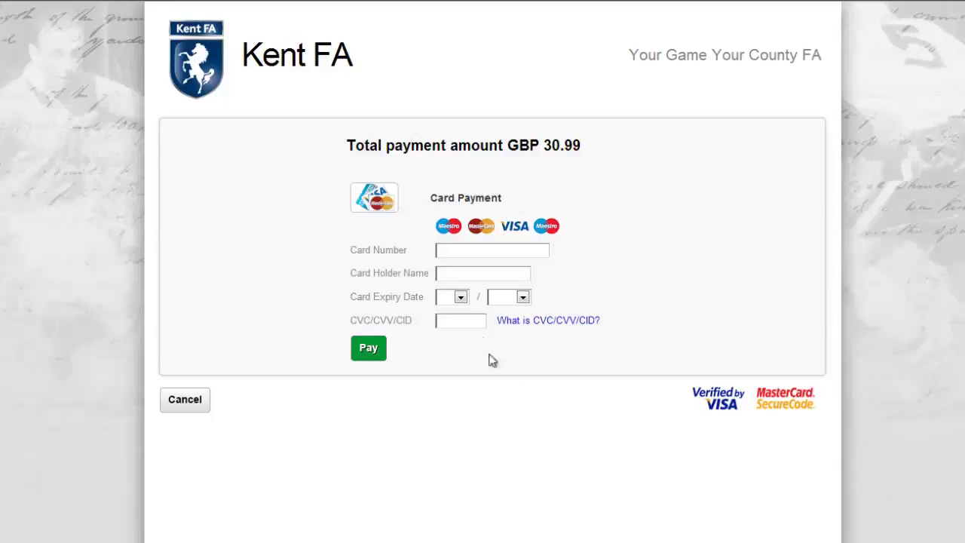
left_click(492, 250)
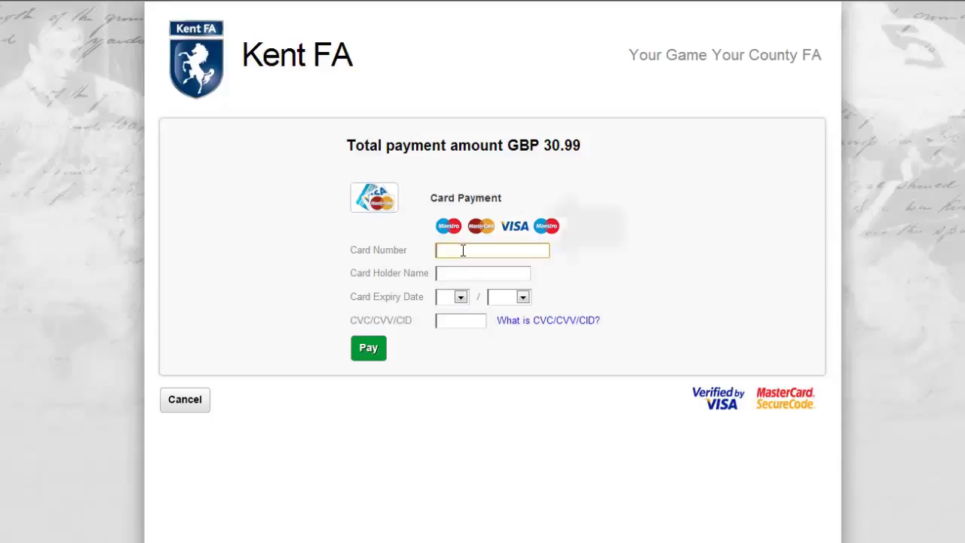
type("4111")
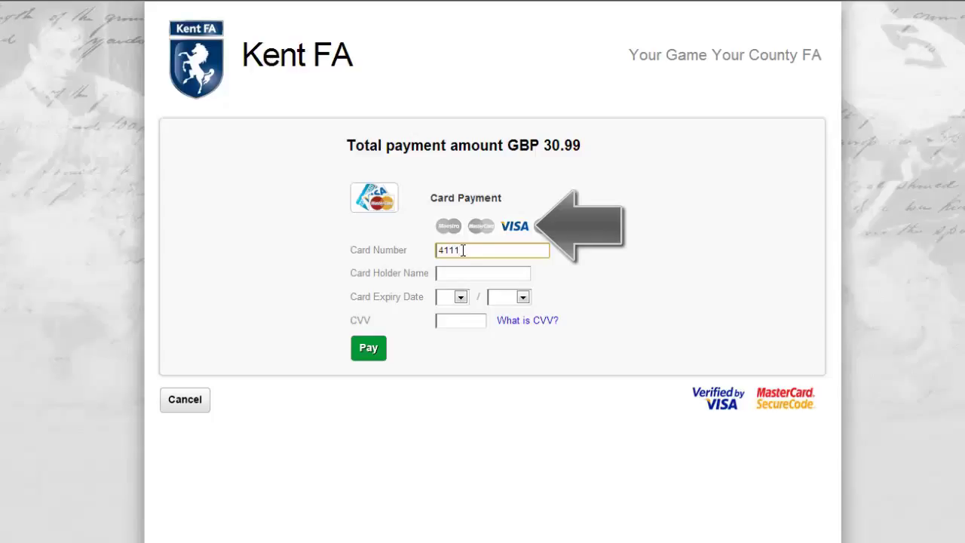
type("111")
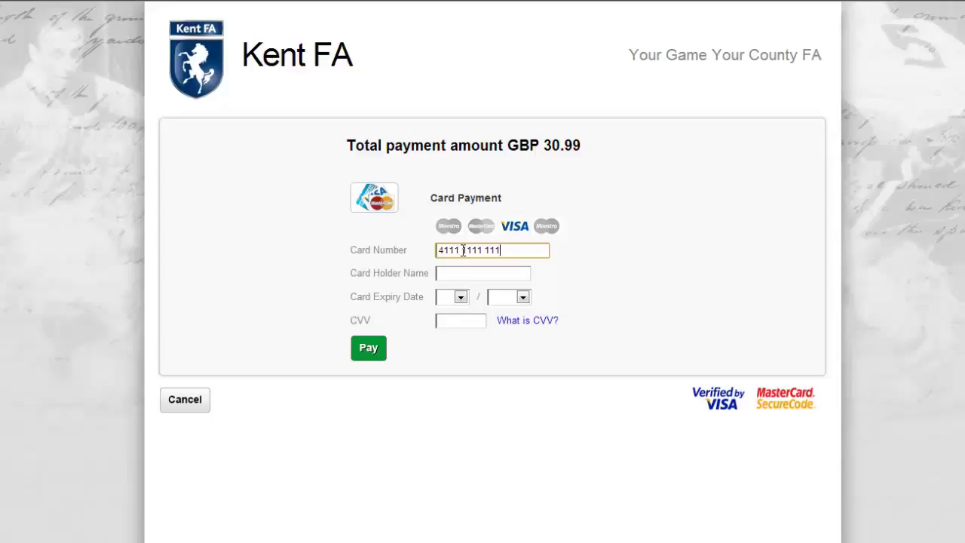
type("1111 11")
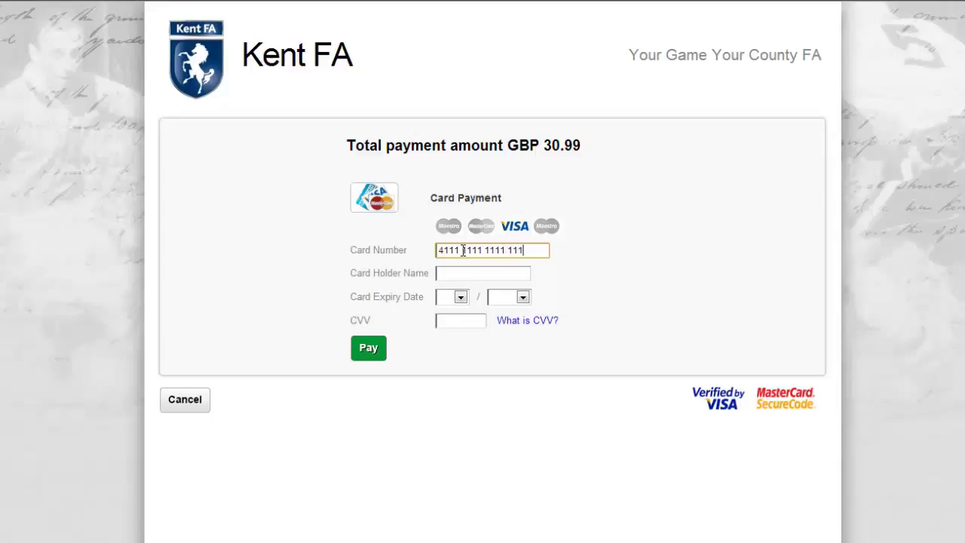
type("1")
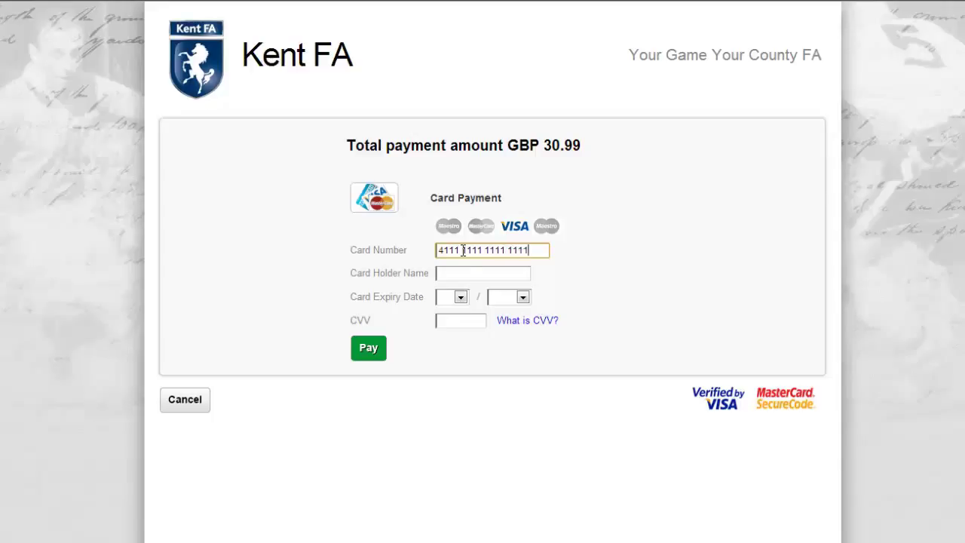
left_click(483, 273)
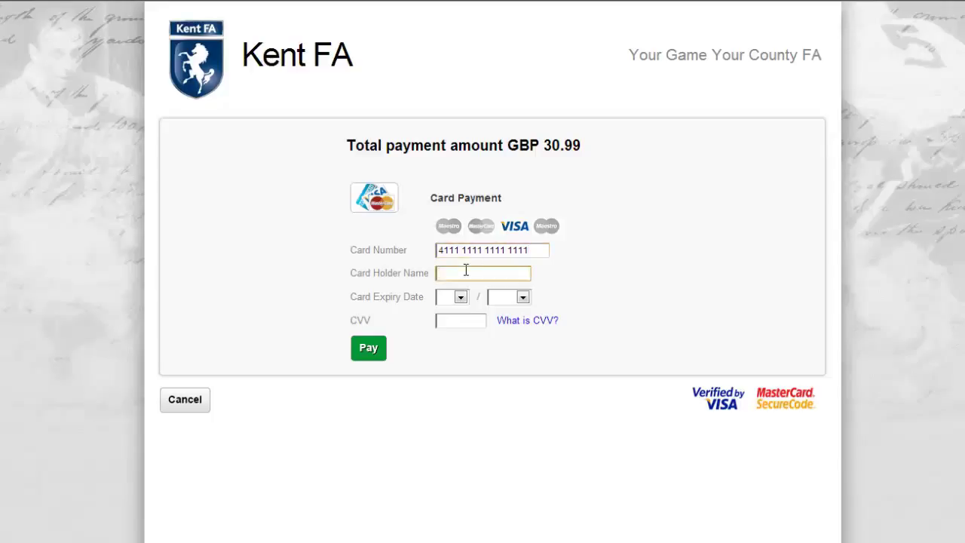
type("Your Name")
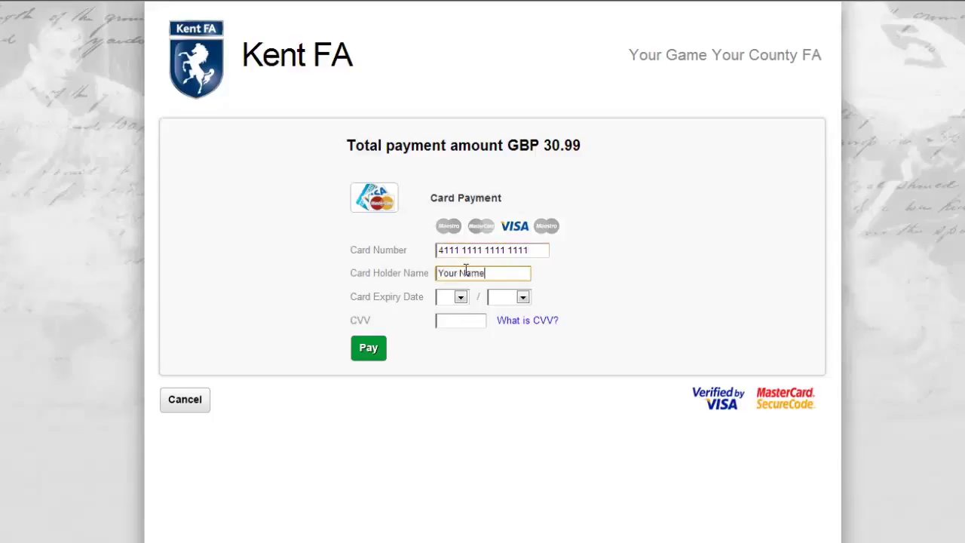
type("Here")
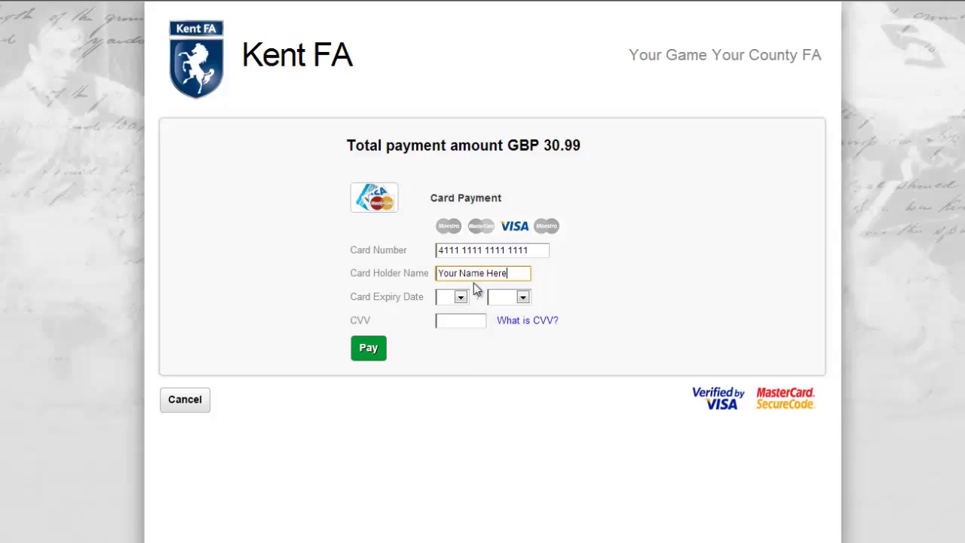
left_click(461, 295)
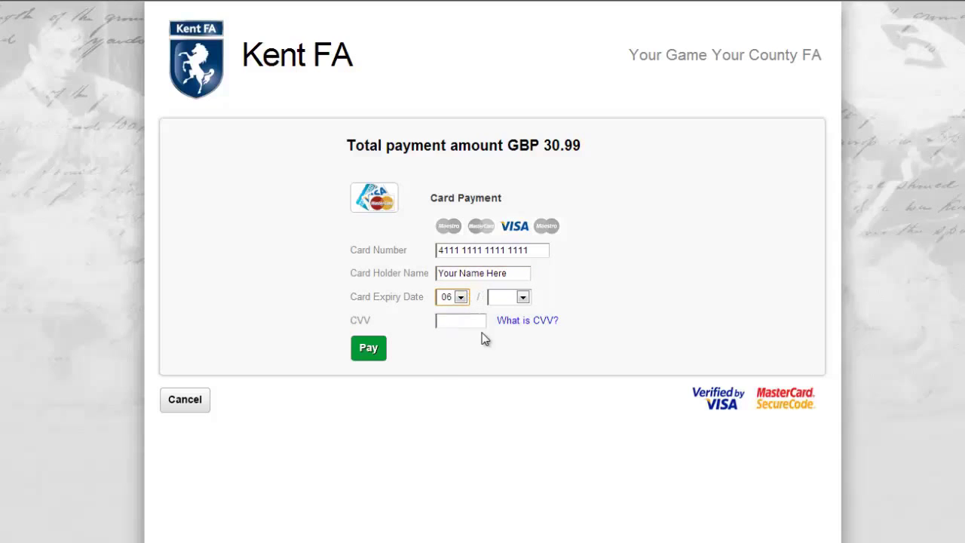
left_click(522, 296)
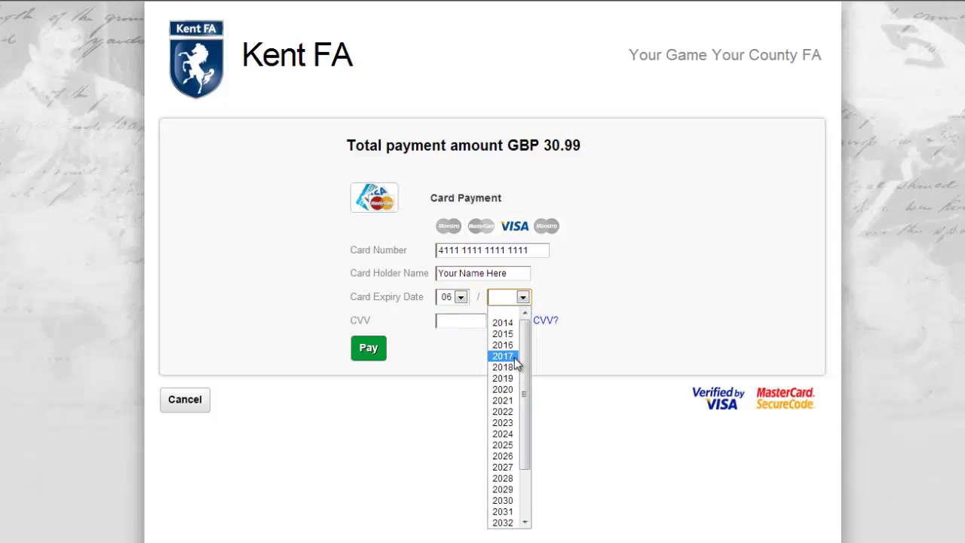
left_click(502, 334)
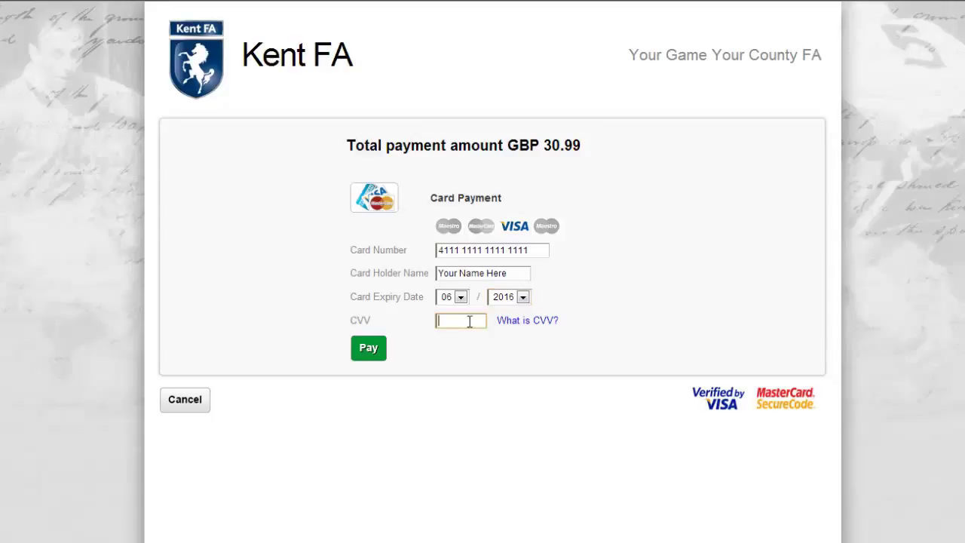
type("737")
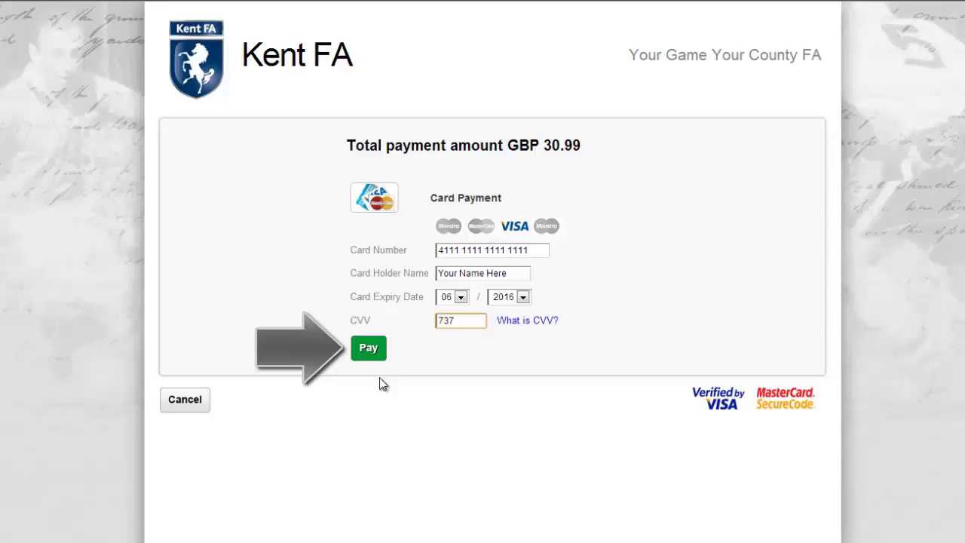
left_click(368, 347)
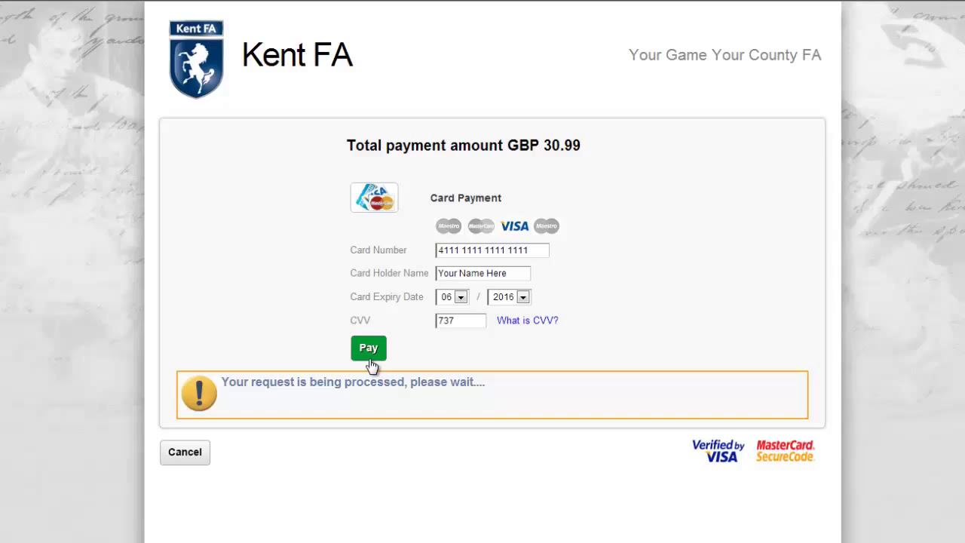
left_click(369, 347)
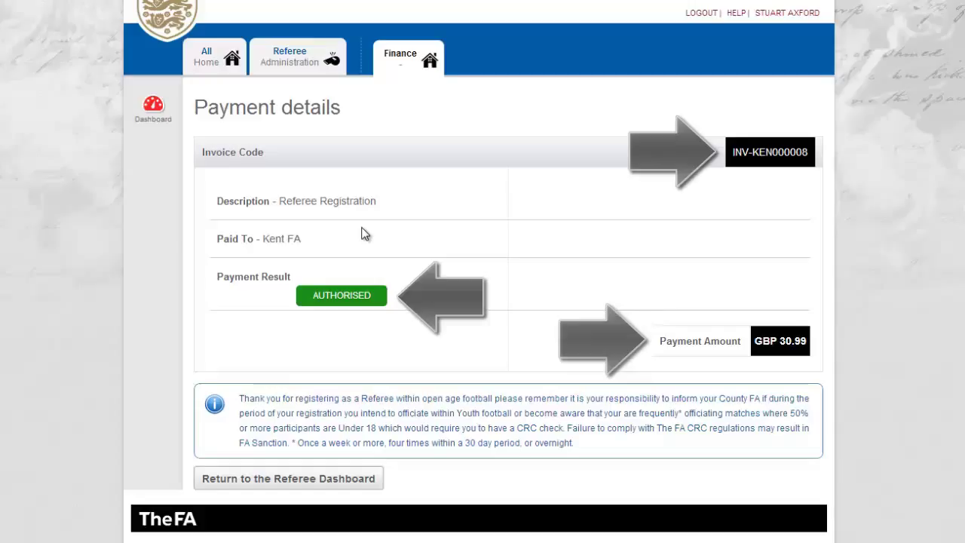